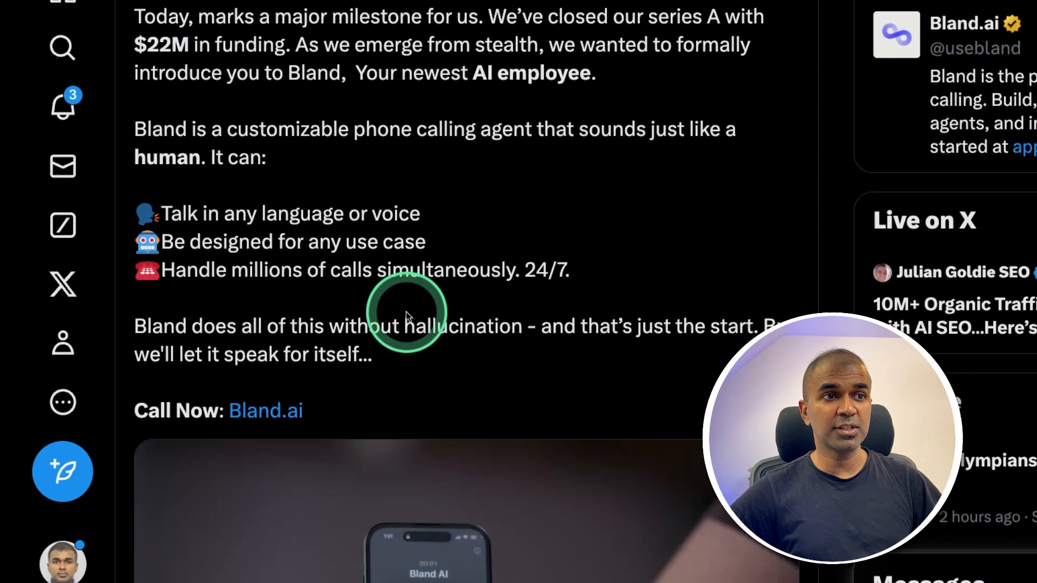
Step: Switch the Messi clip's dubbed audio from English to Arabic
{"action": "scroll", "scroll_direction": "down", "scroll_amount": 3}
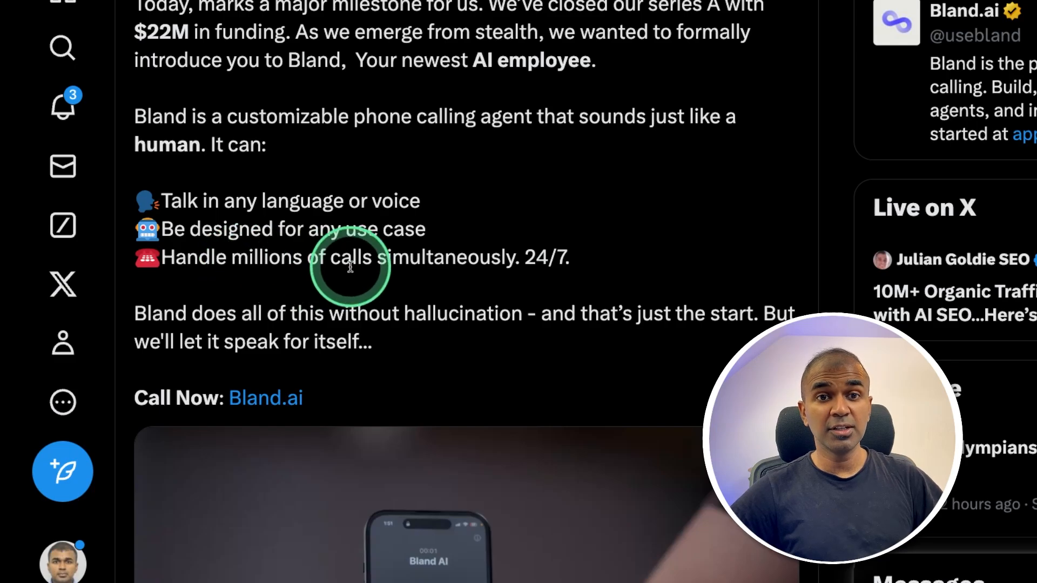
{"action": "scroll", "scroll_direction": "down", "scroll_amount": 3}
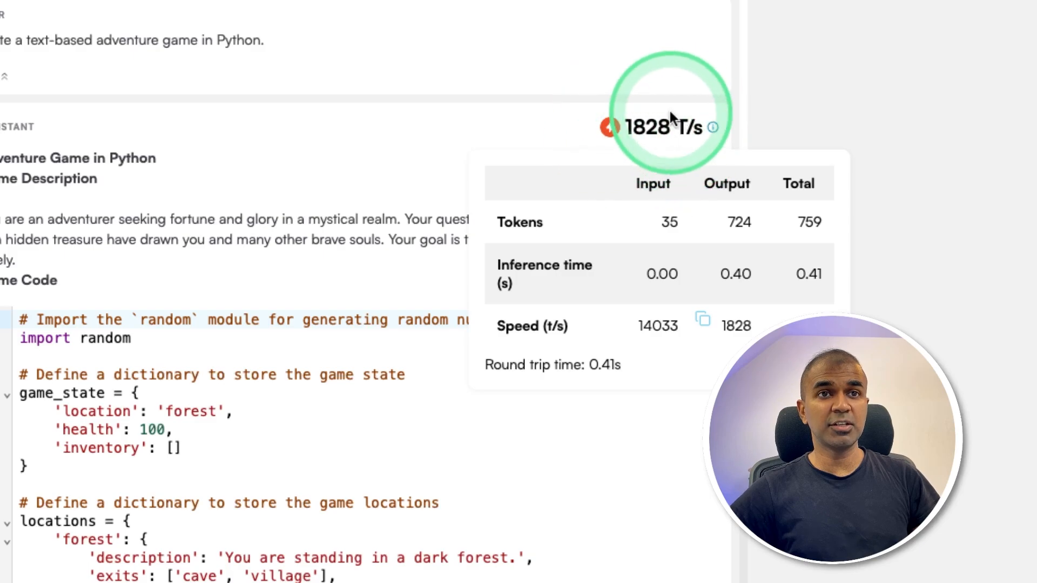
{"action": "mouse_move", "coordinate": [609, 162]}
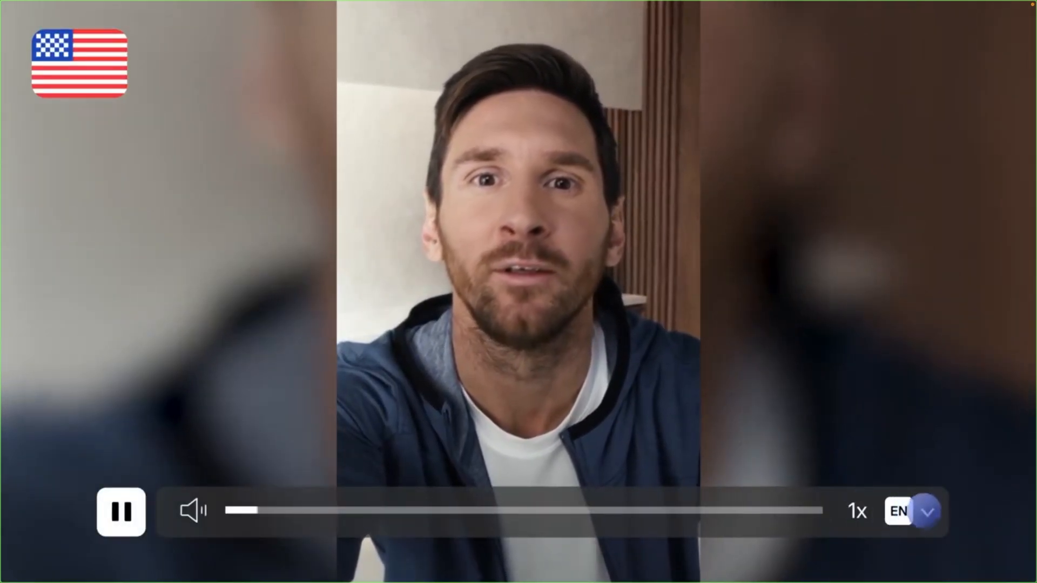
{"action": "left_click", "coordinate": [924, 511]}
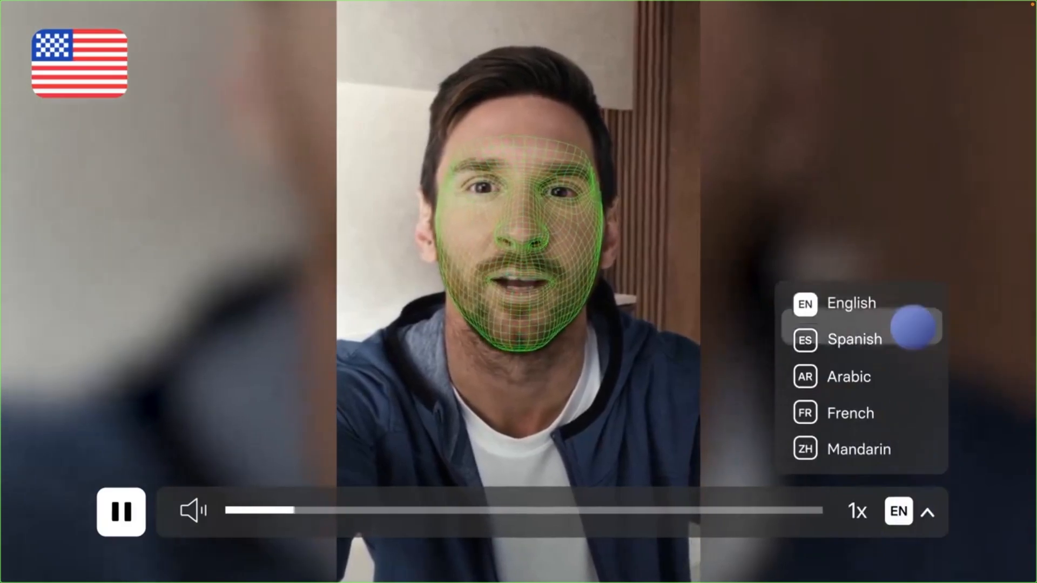
{"action": "left_click", "coordinate": [848, 377]}
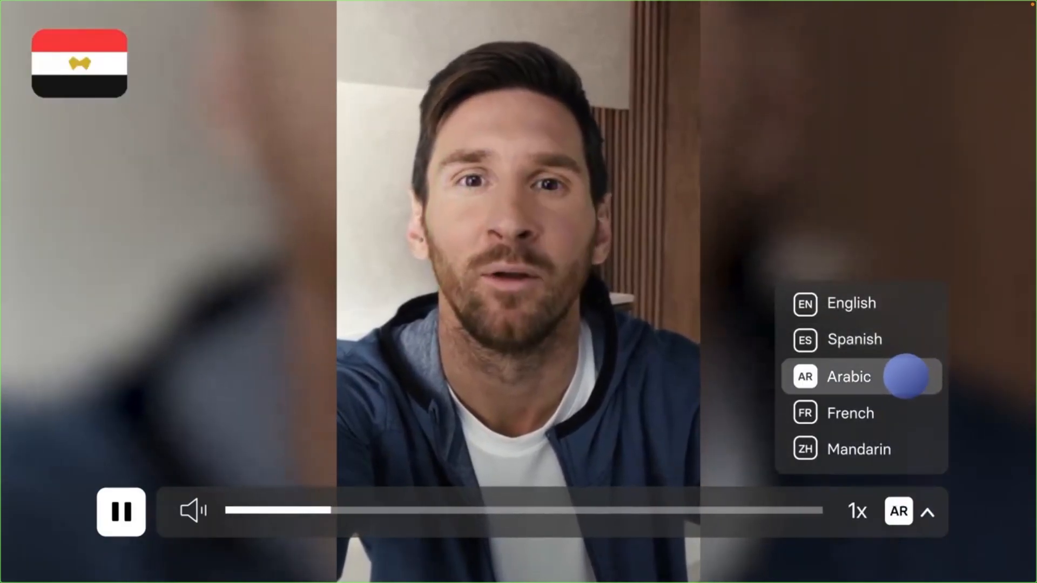
{"action": "left_click", "coordinate": [859, 449]}
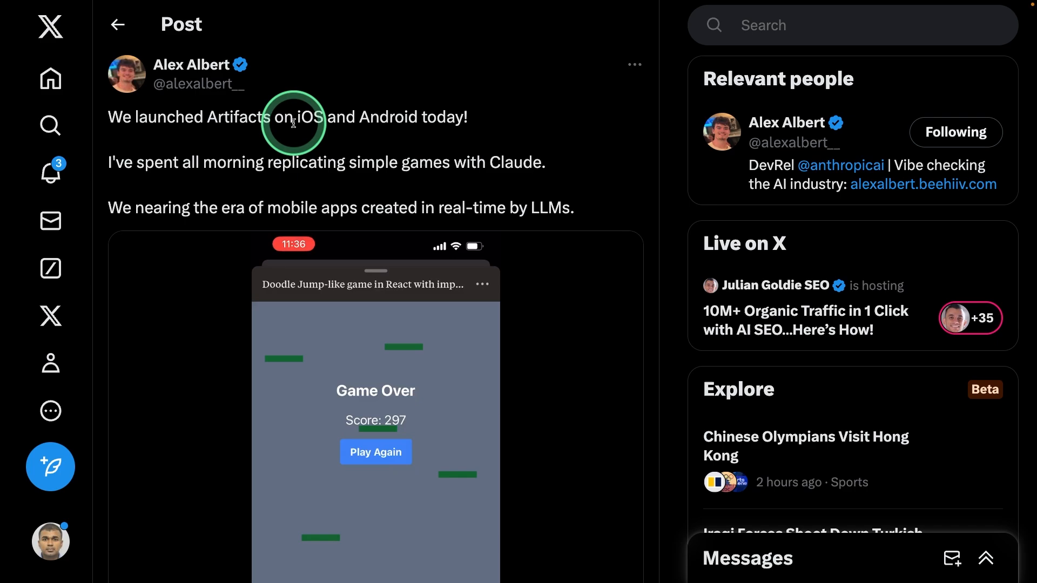
Step: Ask Claude to explain the toggleTask function and improve the Input component code
{"action": "left_click", "coordinate": [374, 452]}
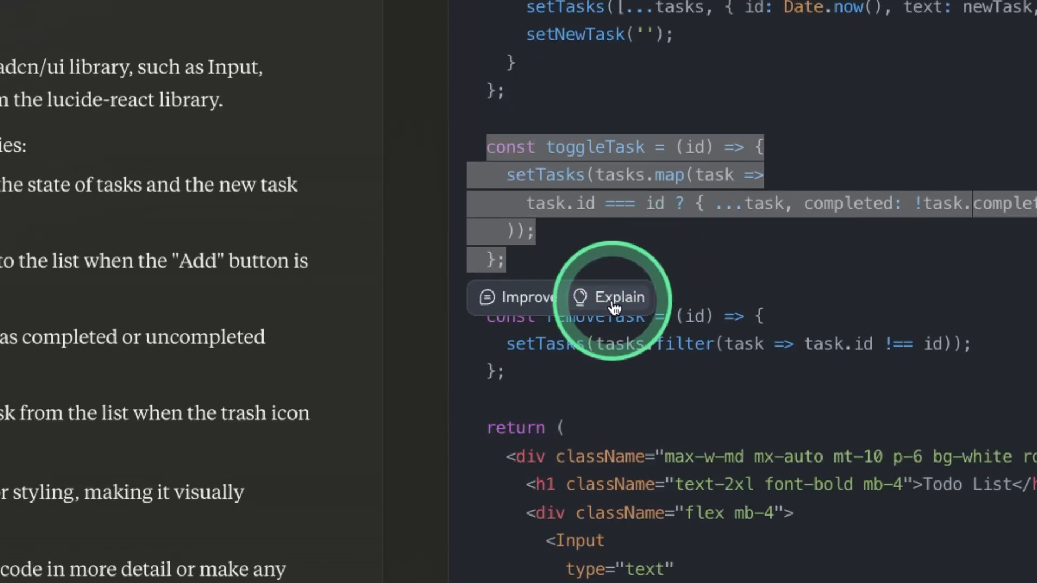
{"action": "left_click", "coordinate": [618, 297]}
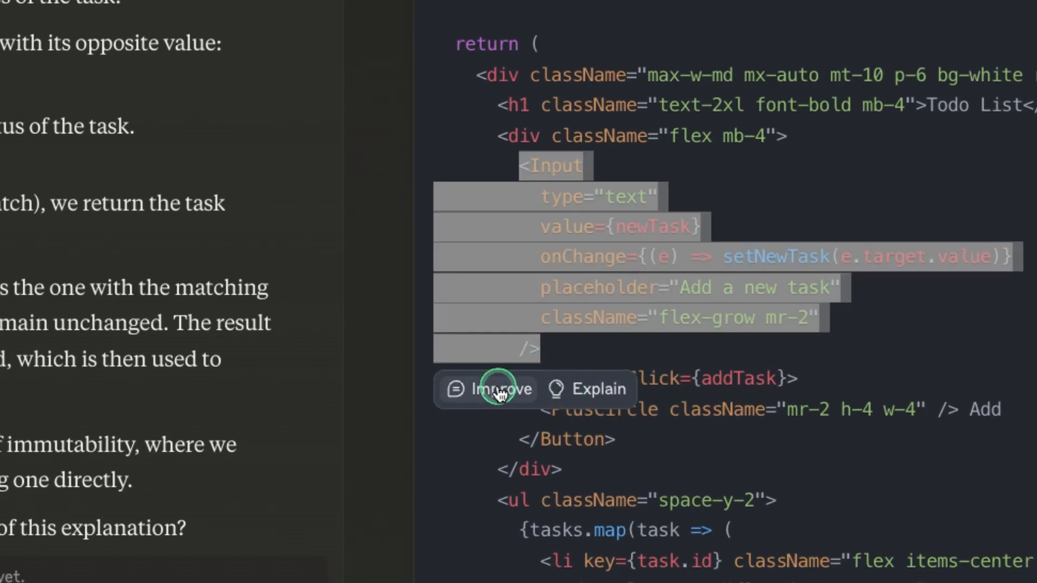
{"action": "left_click", "coordinate": [498, 389]}
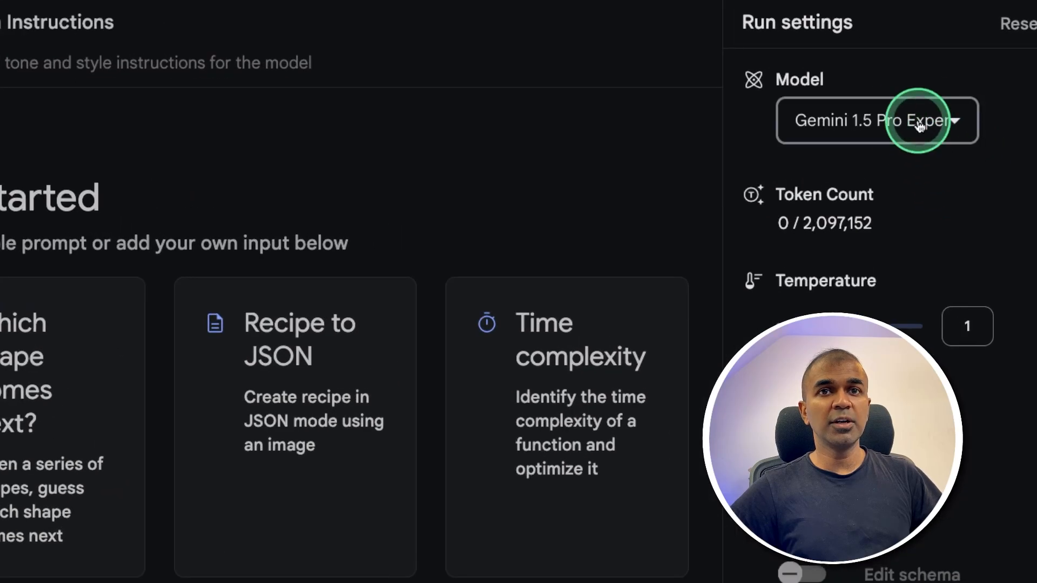
Step: Browse the Run settings model dropdown, scrolling past Gemini 1.5 Flash and 0827 previews
{"action": "left_click", "coordinate": [878, 121]}
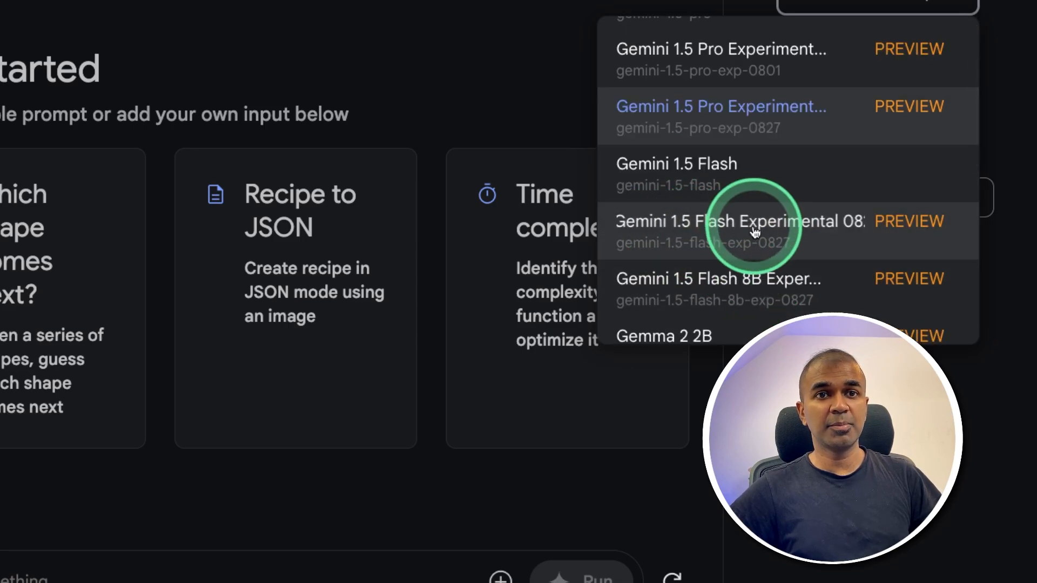
{"action": "scroll", "scroll_direction": "down", "scroll_amount": 3}
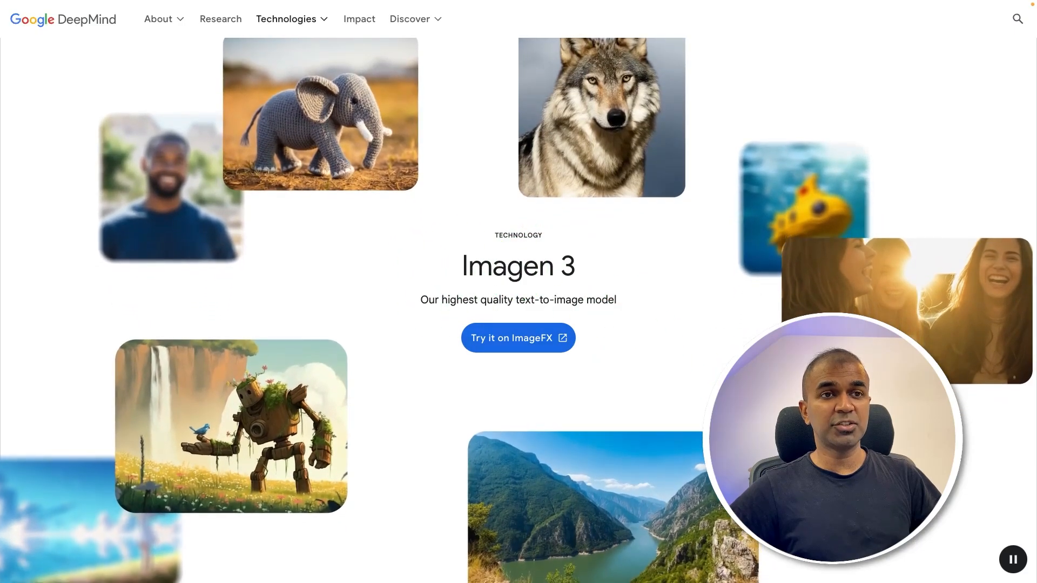
Step: Show Imagen 3's wooden mech robot sample with its bluebird prompt
{"action": "scroll", "scroll_direction": "down", "scroll_amount": 3}
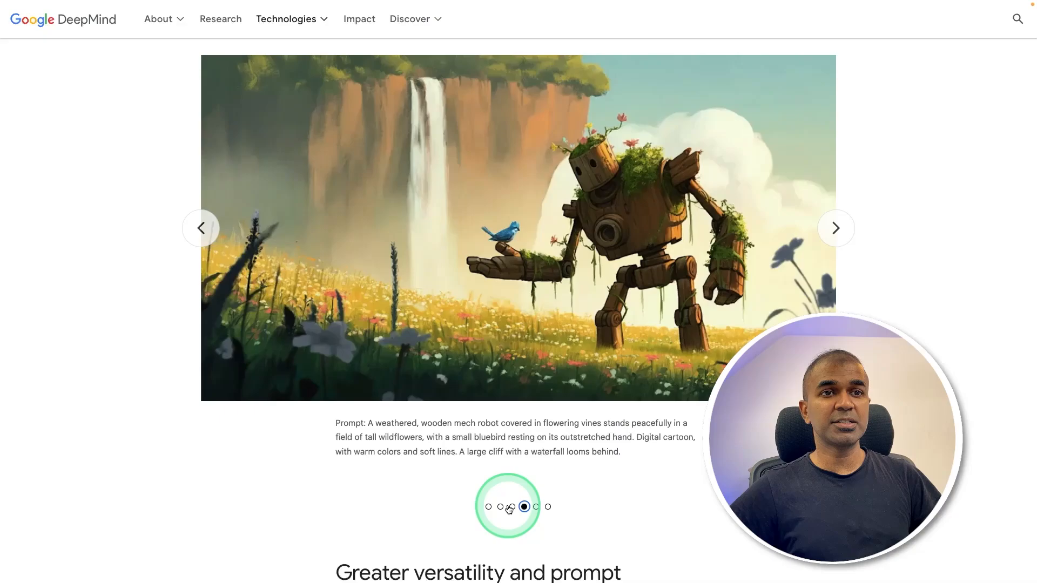
{"action": "left_click", "coordinate": [488, 506]}
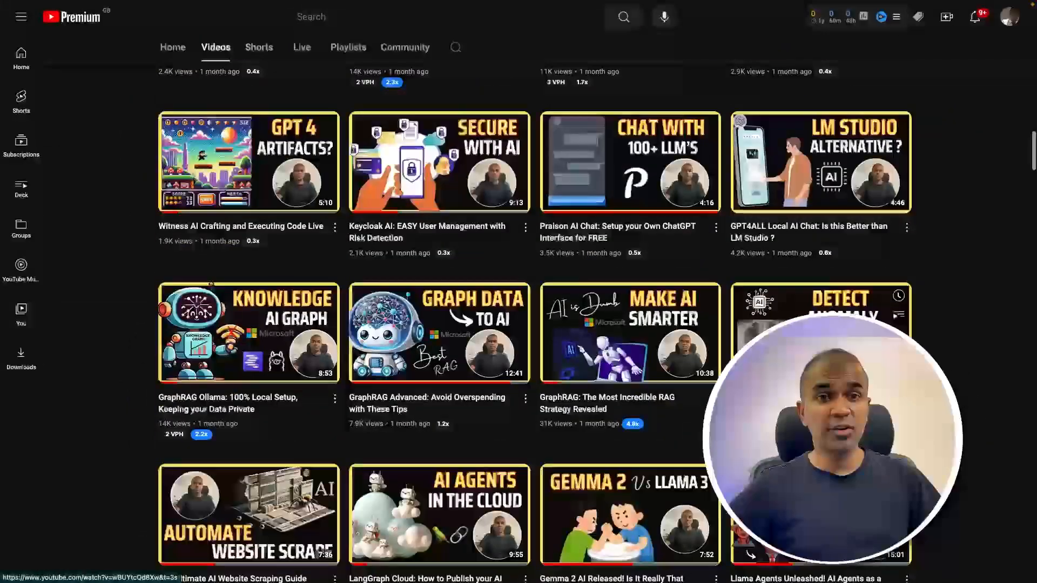
Step: Open the channel's video on training Llama 3.1 and uploading to Ollama.com
{"action": "scroll", "scroll_direction": "down", "scroll_amount": 3}
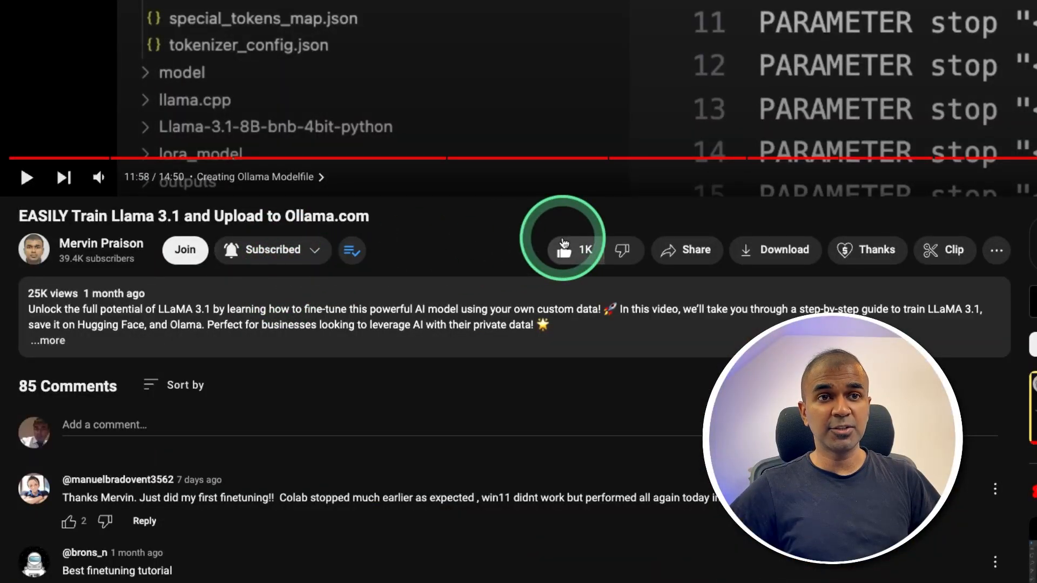
{"action": "left_click", "coordinate": [566, 250]}
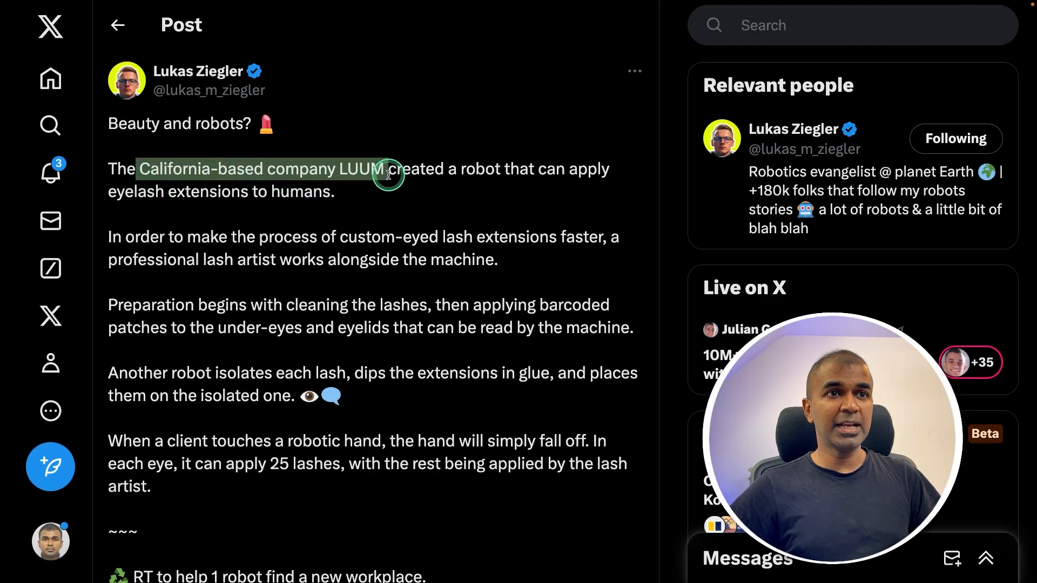
{"action": "scroll", "scroll_direction": "down", "scroll_amount": 3}
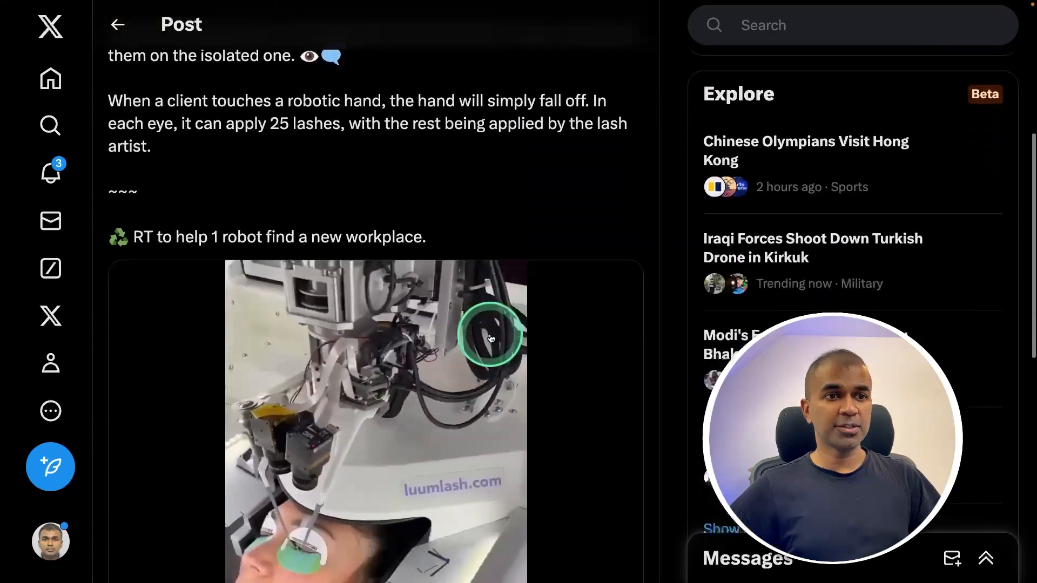
{"action": "scroll", "scroll_direction": "down", "scroll_amount": 3}
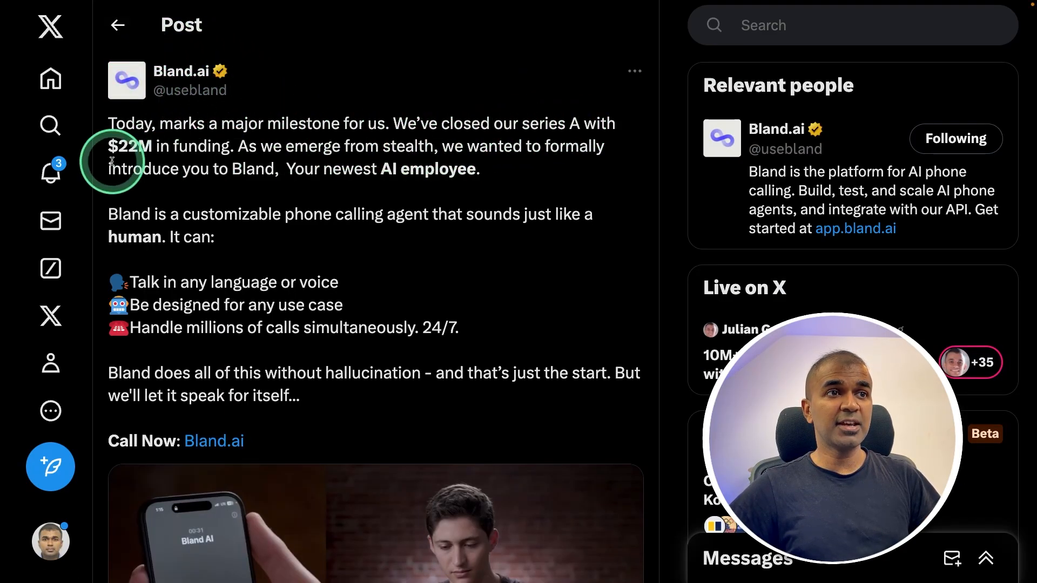
{"action": "scroll", "scroll_direction": "down", "scroll_amount": 3}
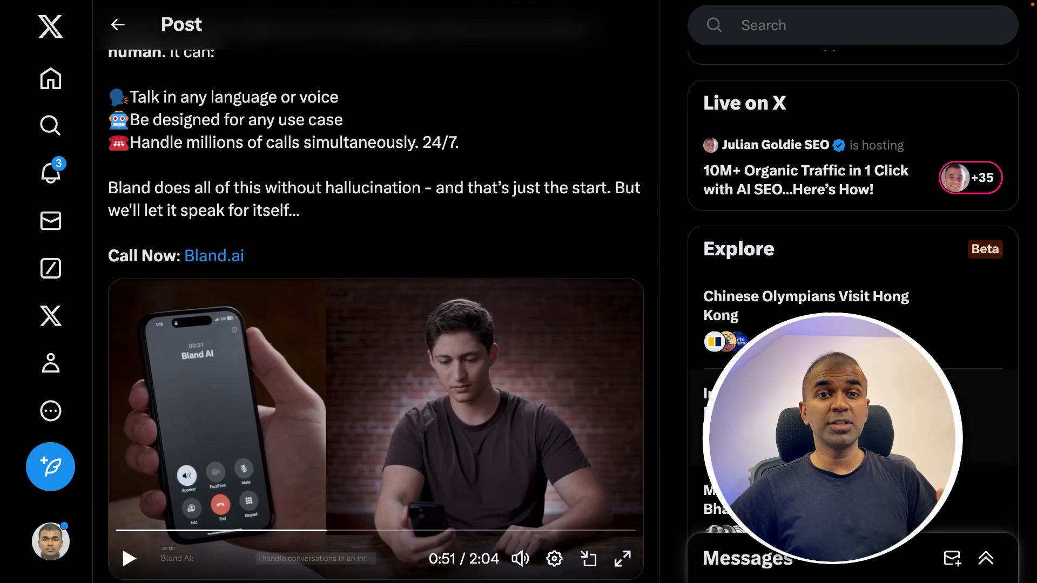
{"action": "left_click", "coordinate": [321, 407]}
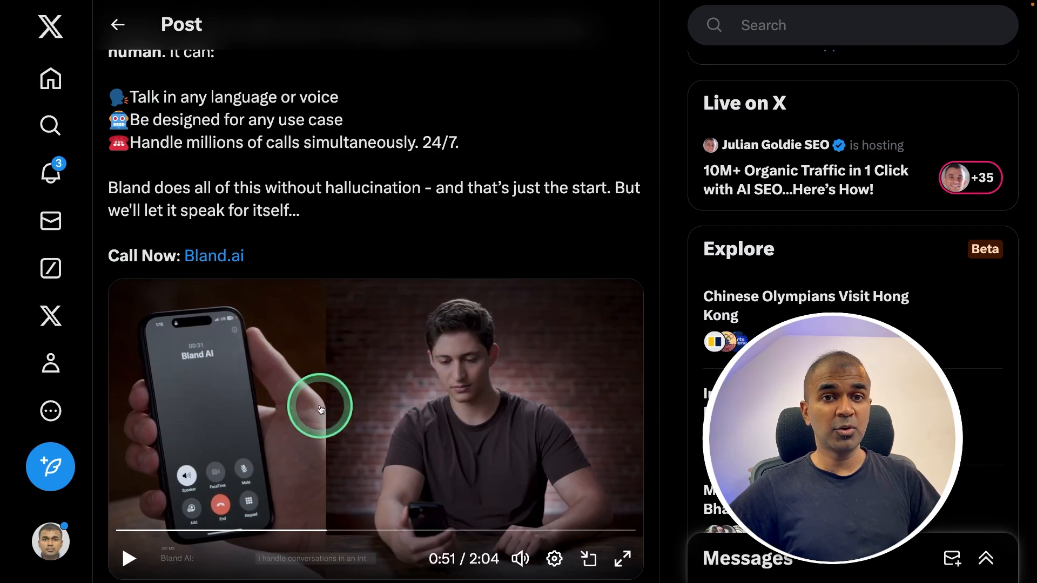
{"action": "left_click", "coordinate": [214, 256]}
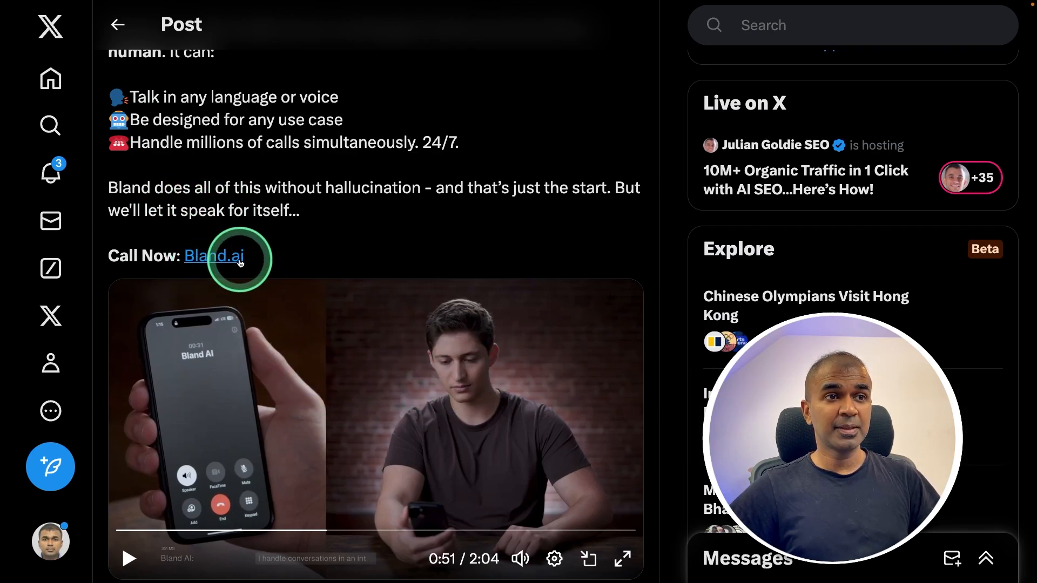
{"action": "scroll", "scroll_direction": "down", "scroll_amount": 3}
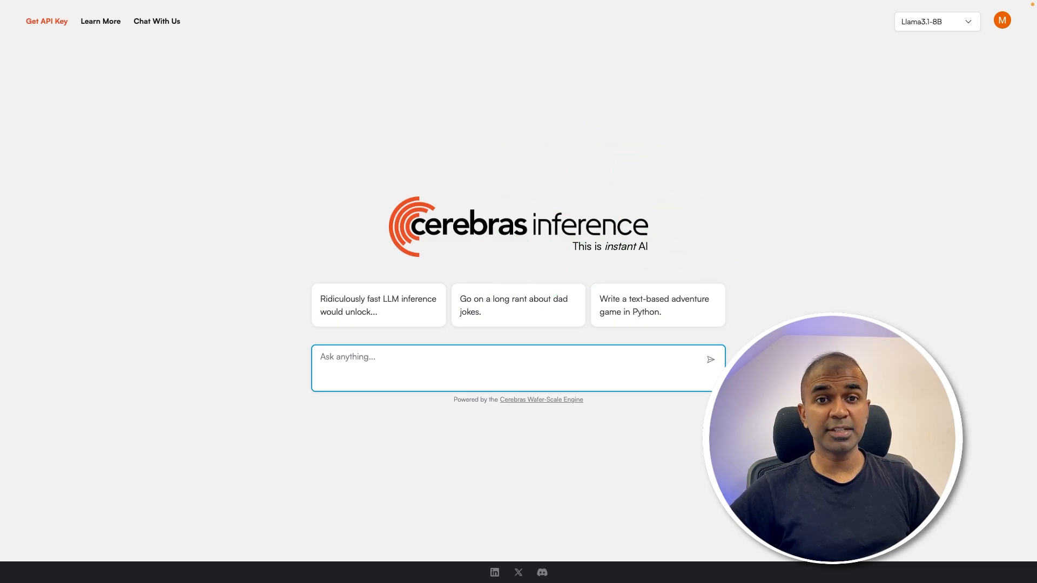
Step: Ask Cerebras what ridiculously fast LLM inference would unlock, then browse its speed claims page
{"action": "left_click", "coordinate": [378, 304]}
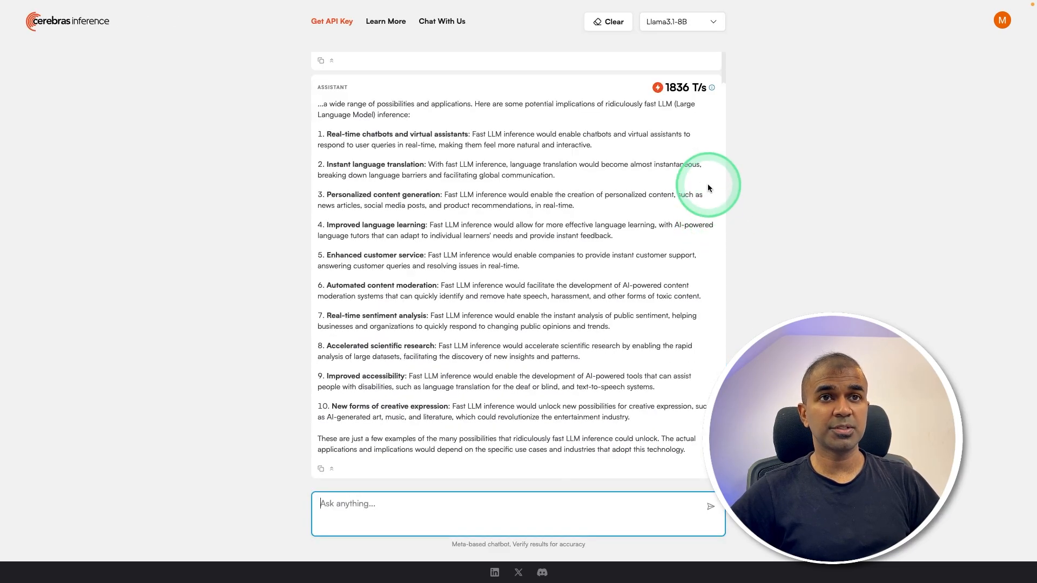
{"action": "left_click", "coordinate": [684, 87]}
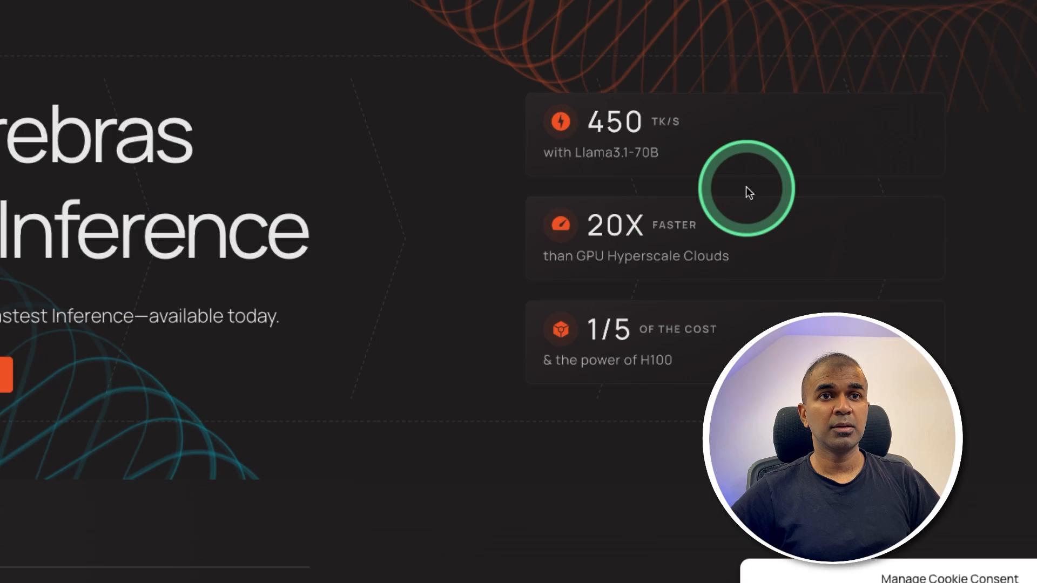
{"action": "mouse_move", "coordinate": [635, 129]}
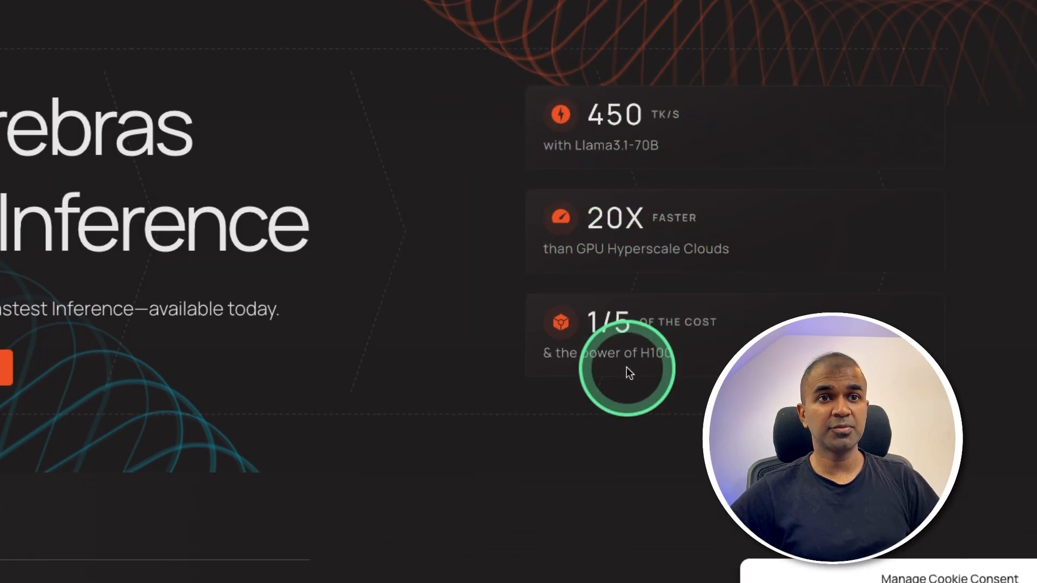
{"action": "scroll", "scroll_direction": "down", "scroll_amount": 3}
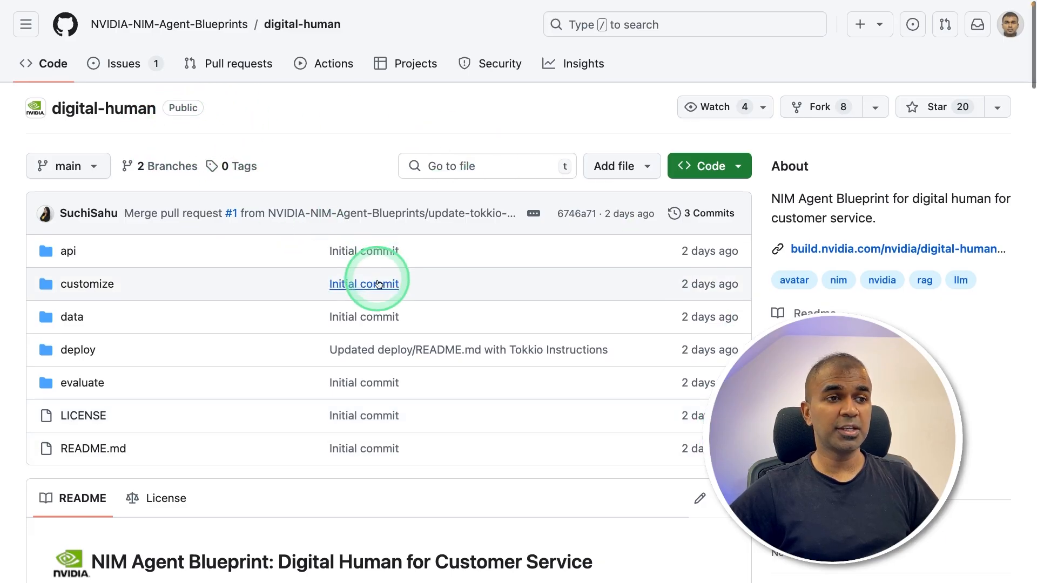
Step: Open the NVIDIA-NIM-Agent-Blueprints/digital-human repository
{"action": "left_click", "coordinate": [77, 350]}
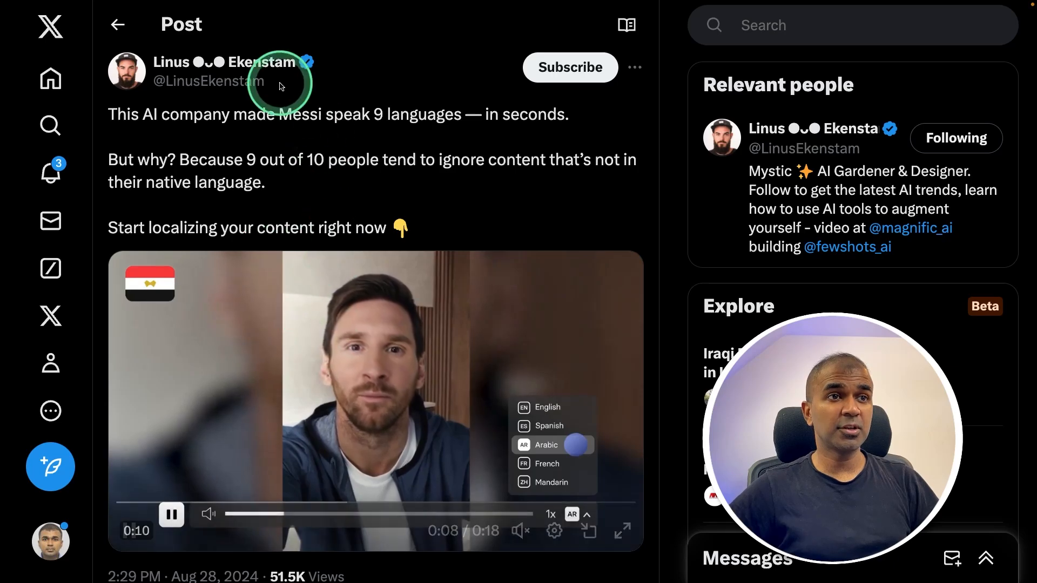
Step: Scroll through the tweet showing Messi speaking 9 languages
{"action": "scroll", "scroll_direction": "down", "scroll_amount": 3}
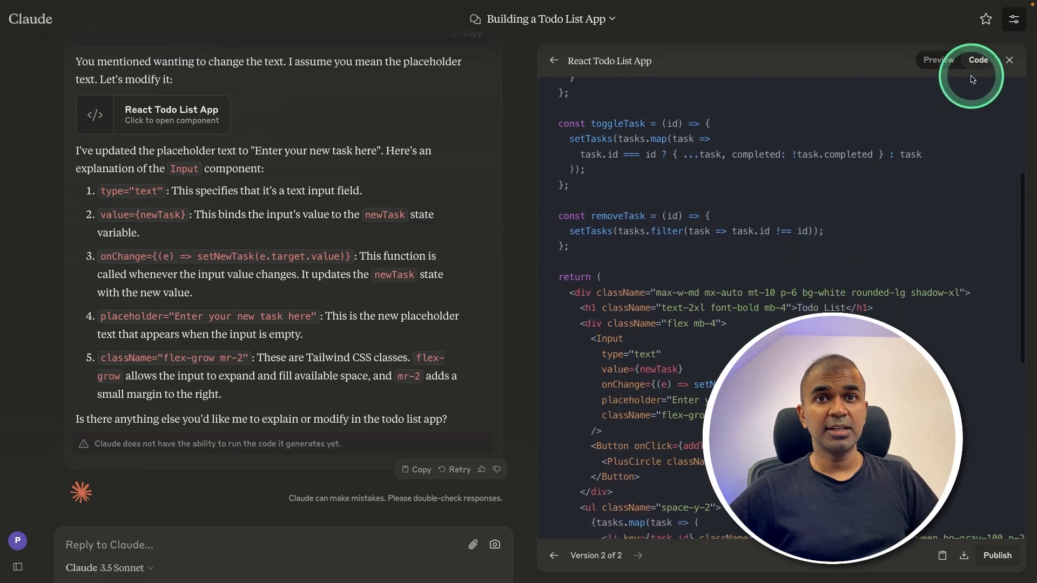
{"action": "left_click", "coordinate": [937, 60]}
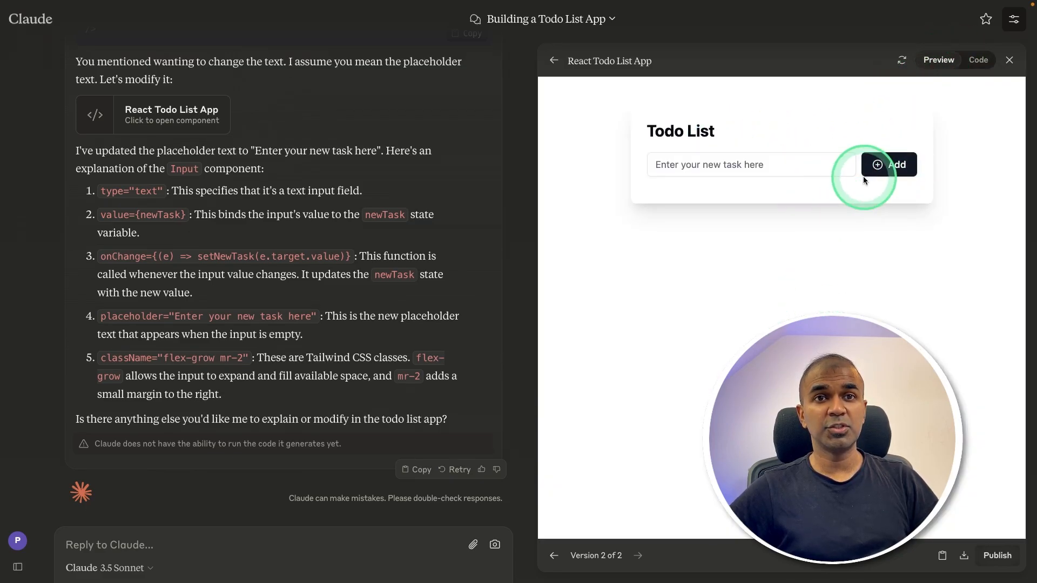
{"action": "left_click", "coordinate": [977, 59]}
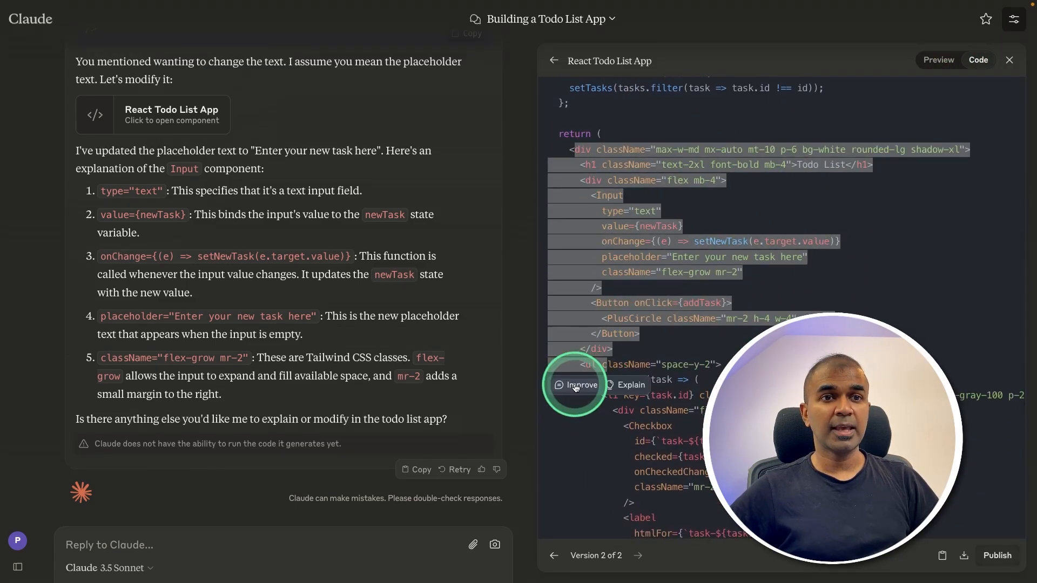
{"action": "mouse_move", "coordinate": [645, 338]}
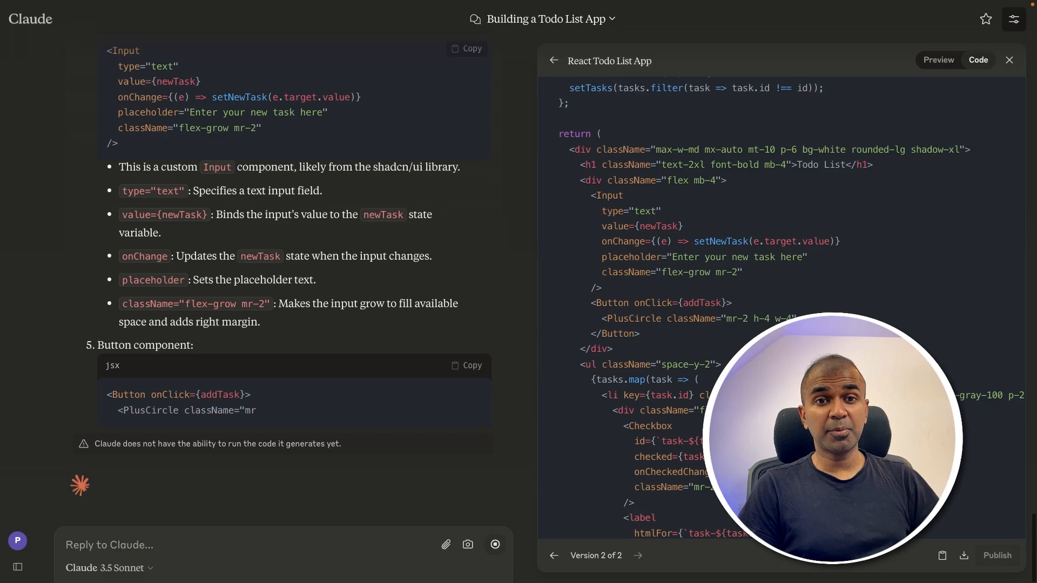
{"action": "scroll", "scroll_direction": "down", "scroll_amount": 3}
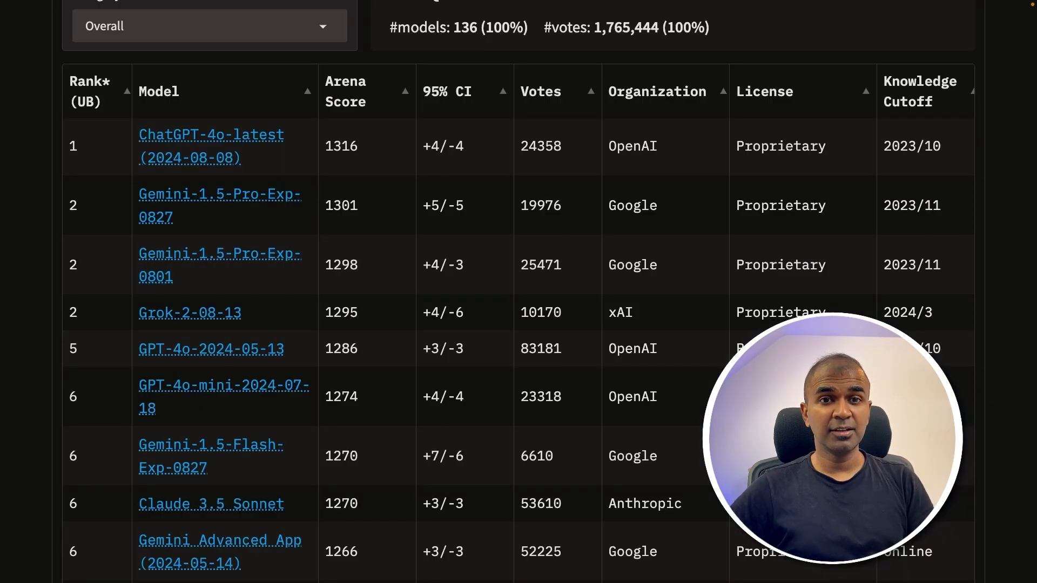
{"action": "left_click", "coordinate": [339, 264]}
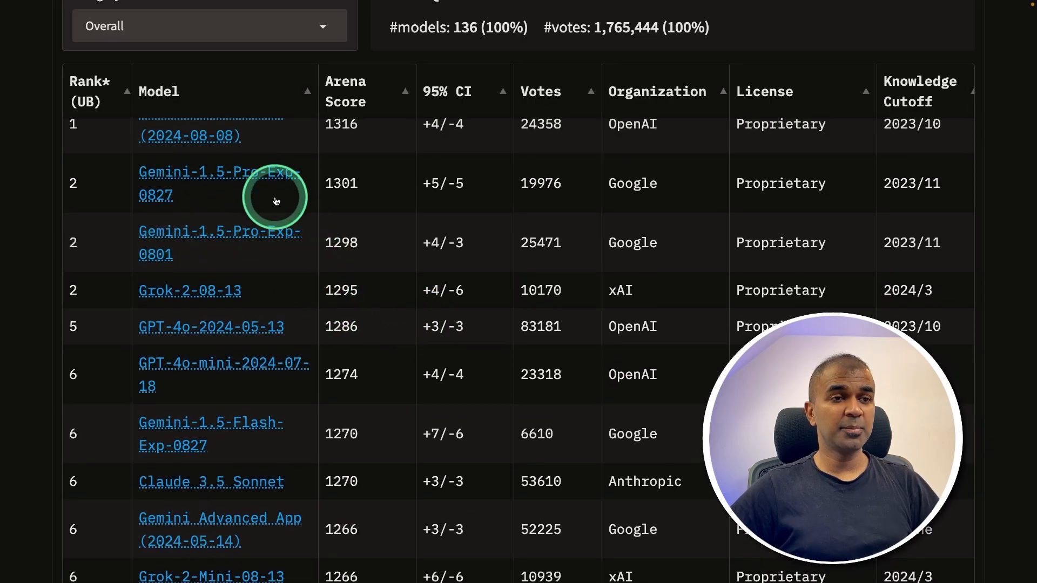
{"action": "scroll", "scroll_direction": "down", "scroll_amount": 3}
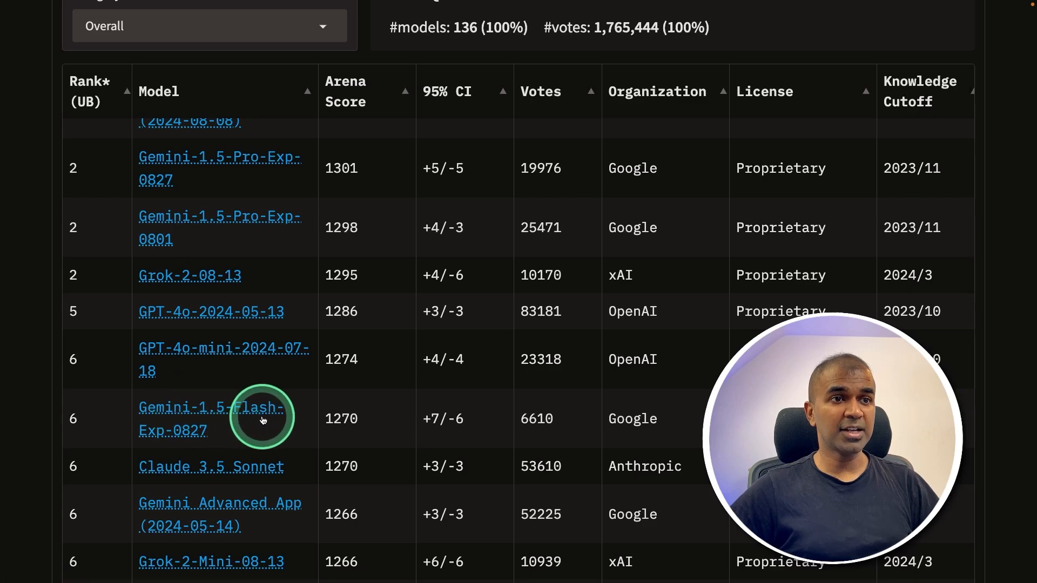
{"action": "scroll", "scroll_direction": "down", "scroll_amount": 3}
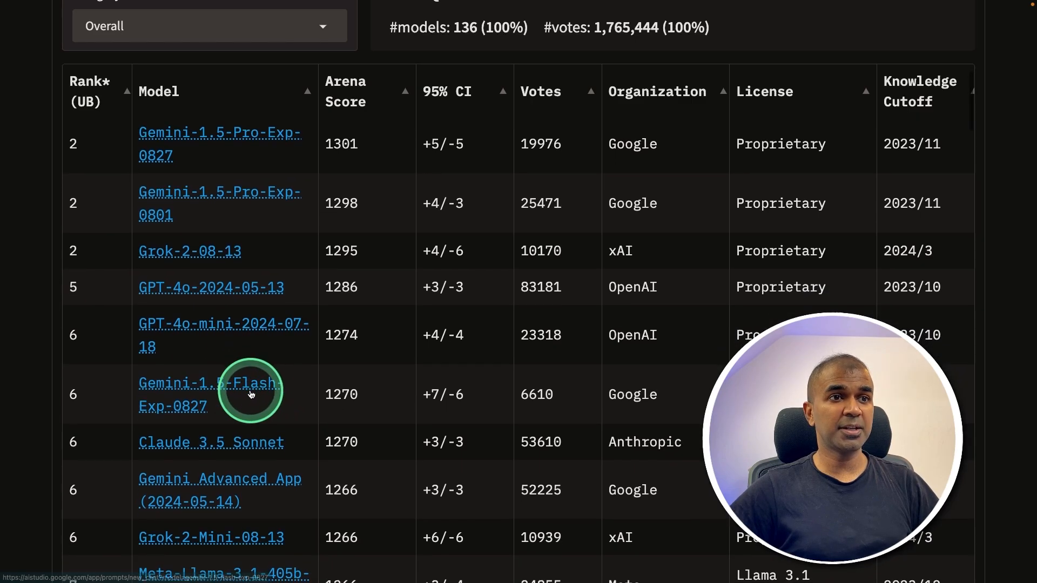
{"action": "scroll", "scroll_direction": "down", "scroll_amount": 3}
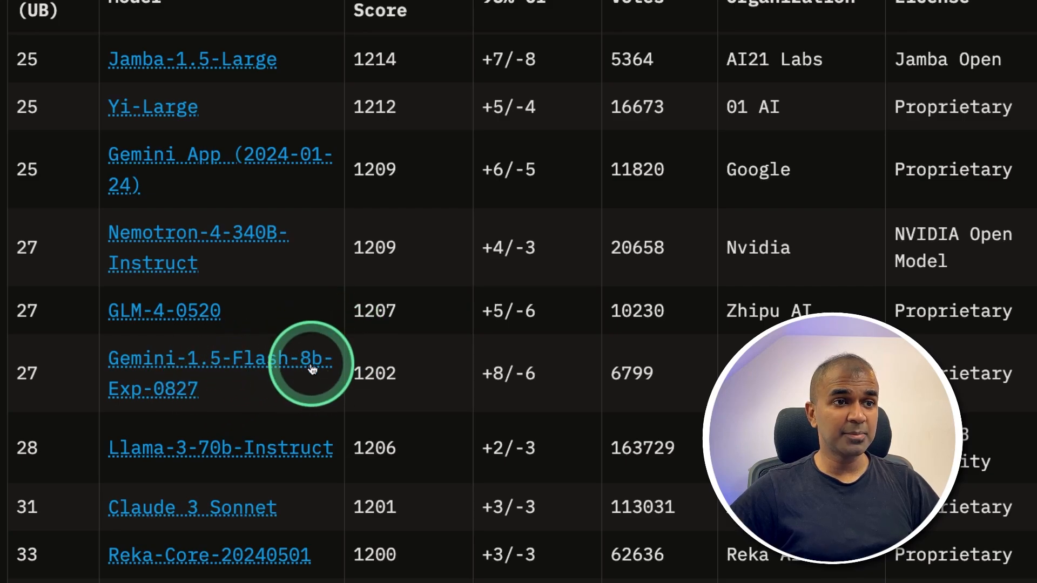
{"action": "mouse_move", "coordinate": [182, 449]}
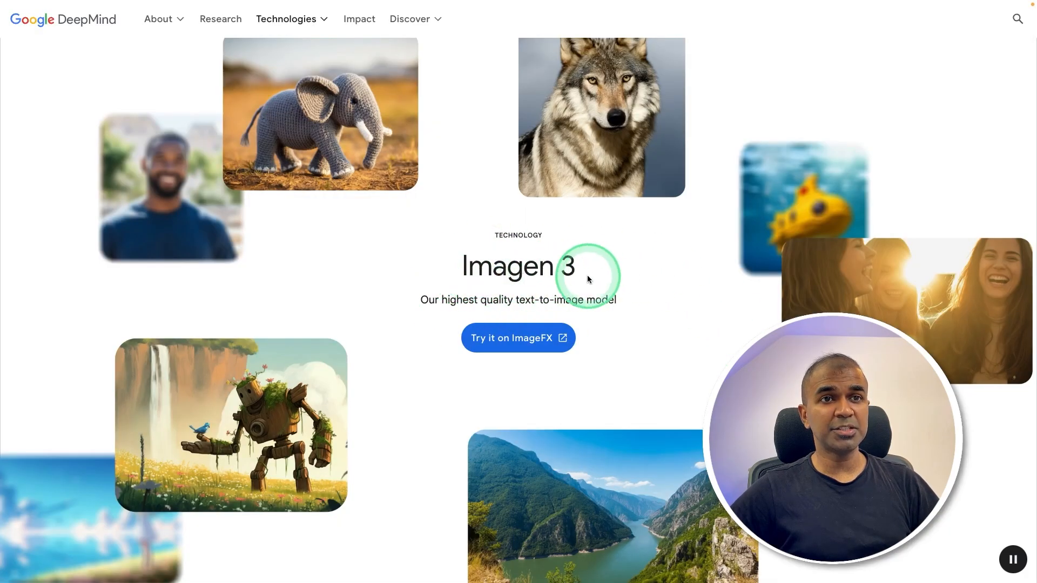
{"action": "scroll", "scroll_direction": "down", "scroll_amount": 3}
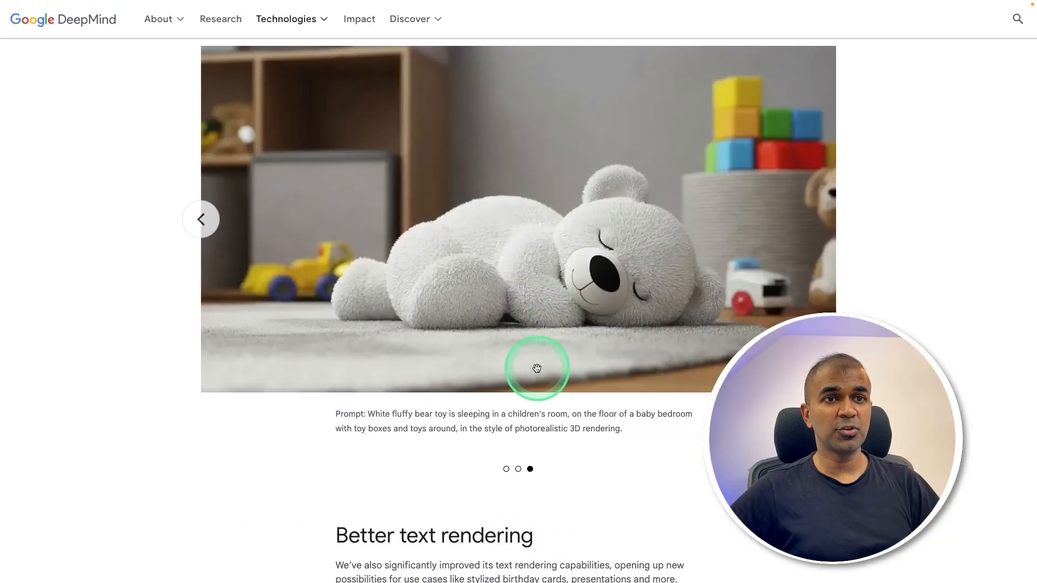
{"action": "scroll", "scroll_direction": "down", "scroll_amount": 3}
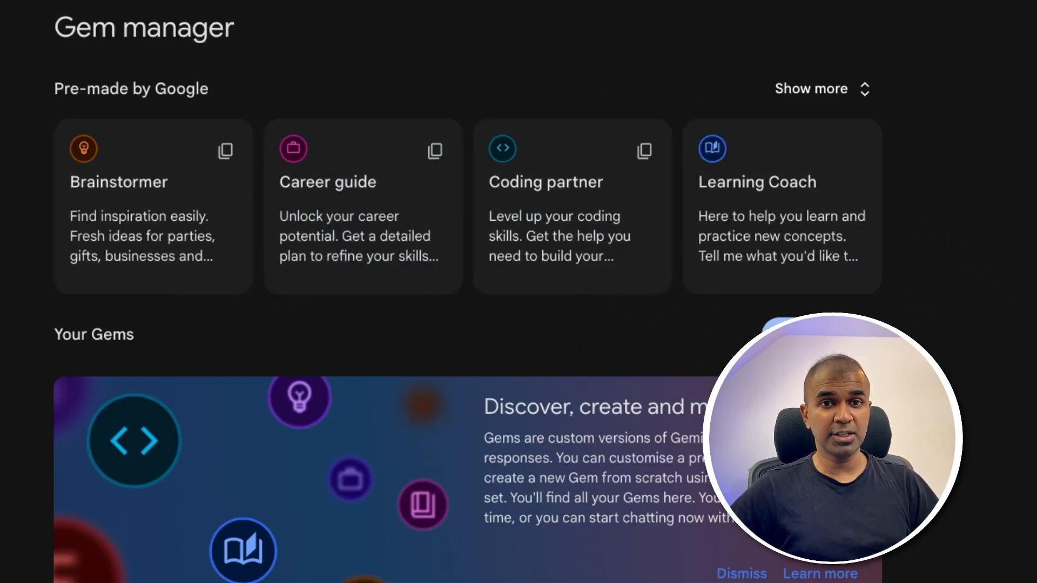
Step: Open the Coding partner Gem and request 'Build a simple app for my business.'
{"action": "left_click", "coordinate": [546, 206]}
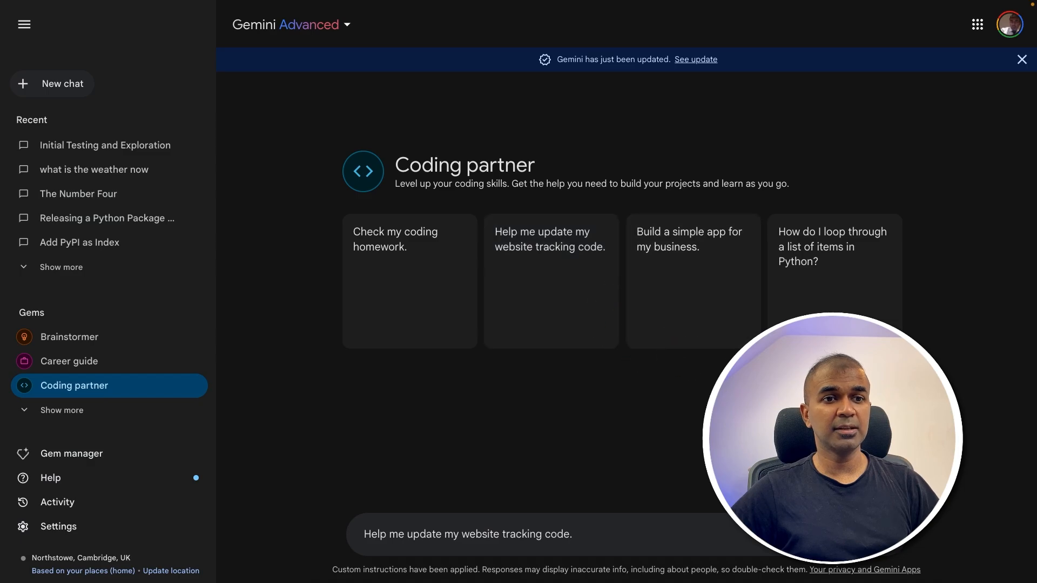
{"action": "left_click", "coordinate": [691, 280]}
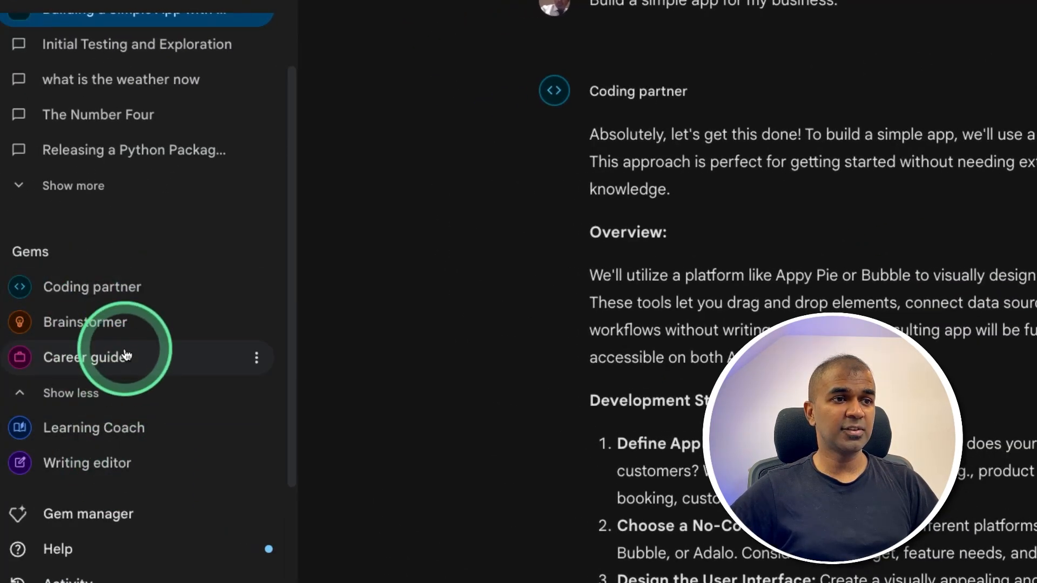
{"action": "mouse_move", "coordinate": [88, 514]}
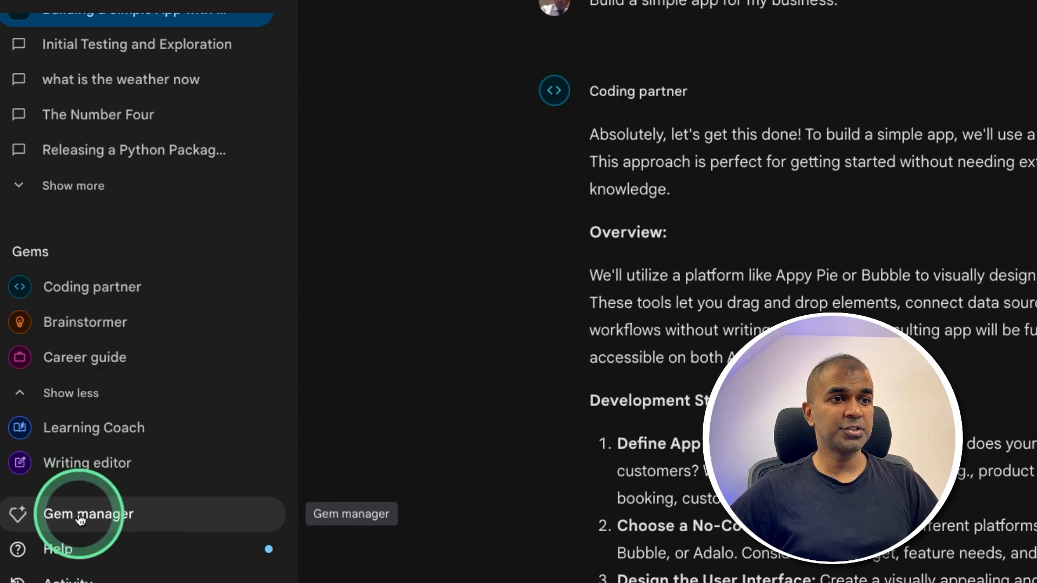
Step: Start a new Gem instructed to respond in simple terms, in points, with emojis
{"action": "left_click", "coordinate": [88, 513]}
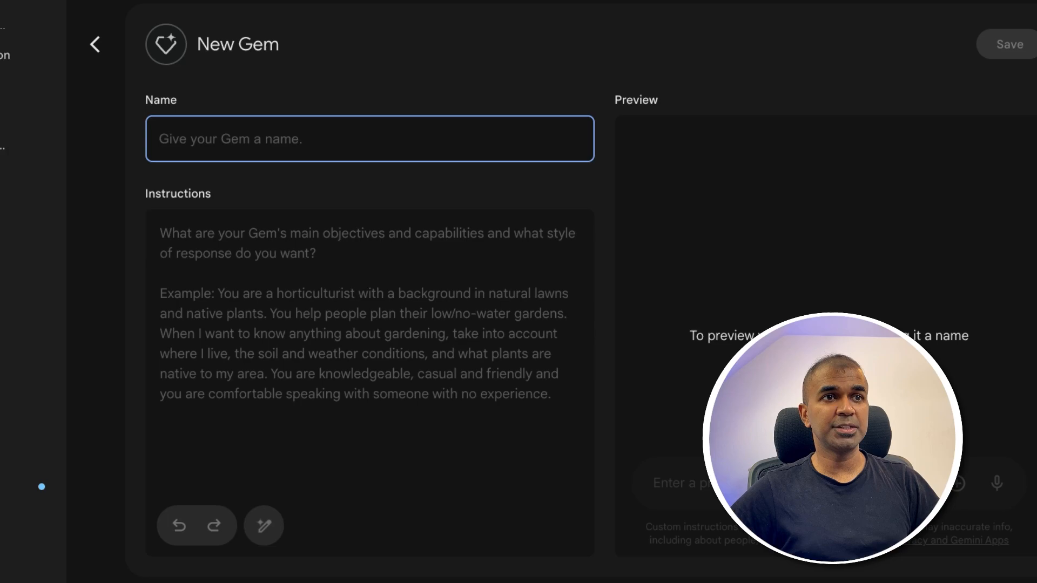
{"action": "type", "text": "Respond in"}
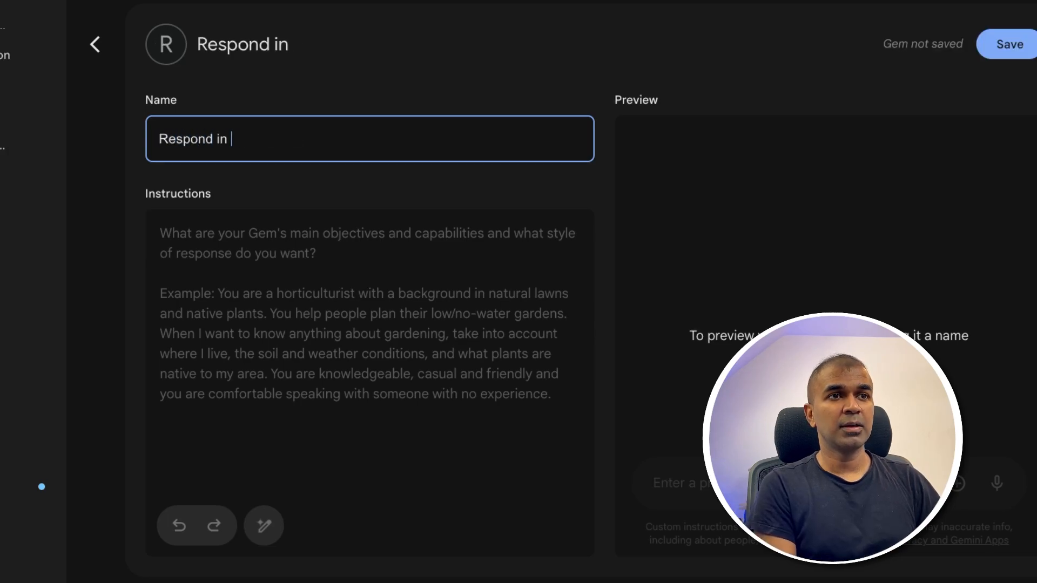
{"action": "type", "text": "simple terms, in points"}
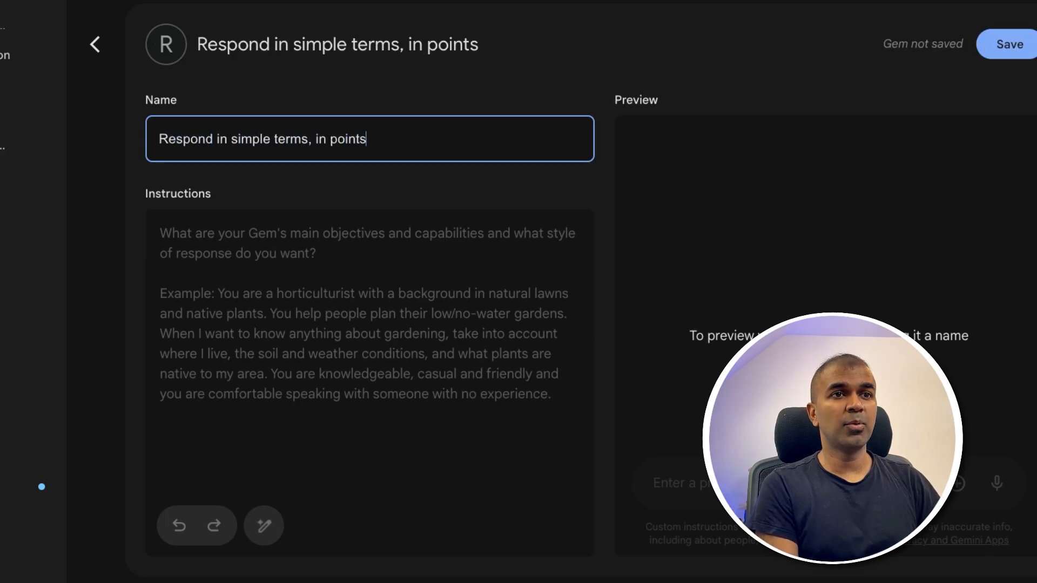
{"action": "type", "text": "and also add emojis"}
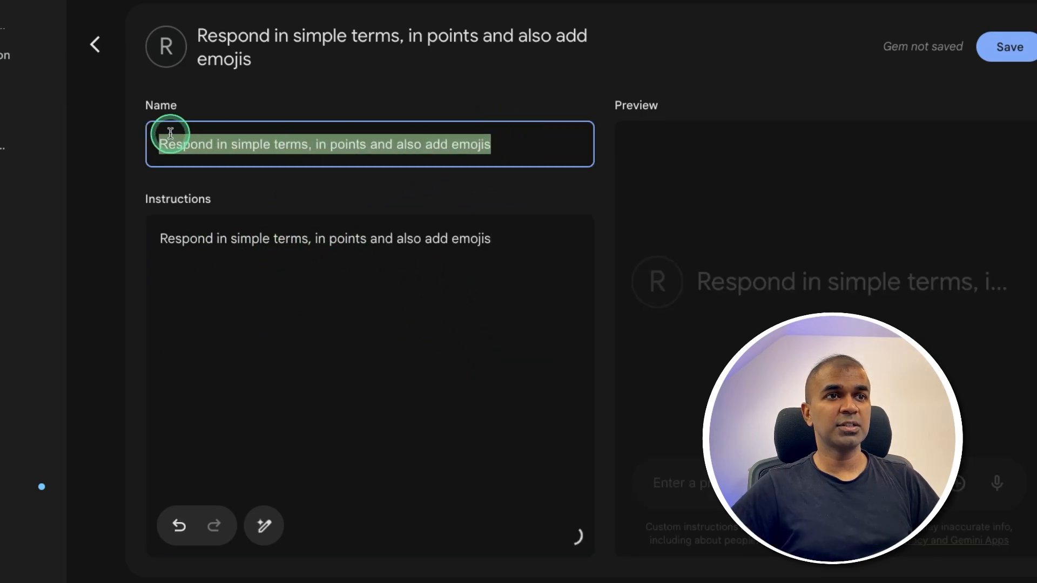
Step: Name the Gem 'Points with Emojis', test it in Preview, and save it
{"action": "type", "text": "Points with"}
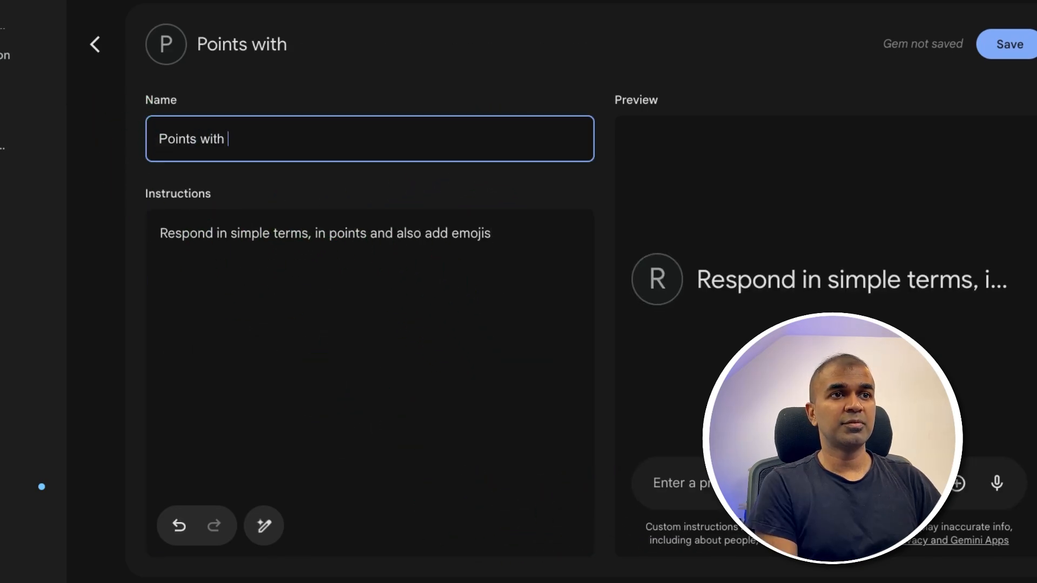
{"action": "type", "text": "Emojis"}
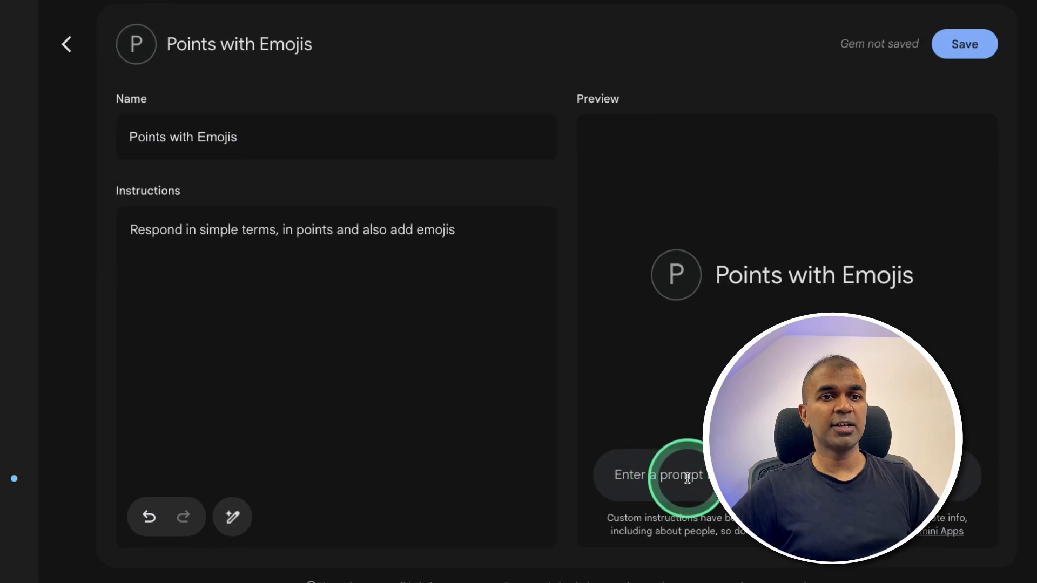
{"action": "left_click", "coordinate": [65, 43]}
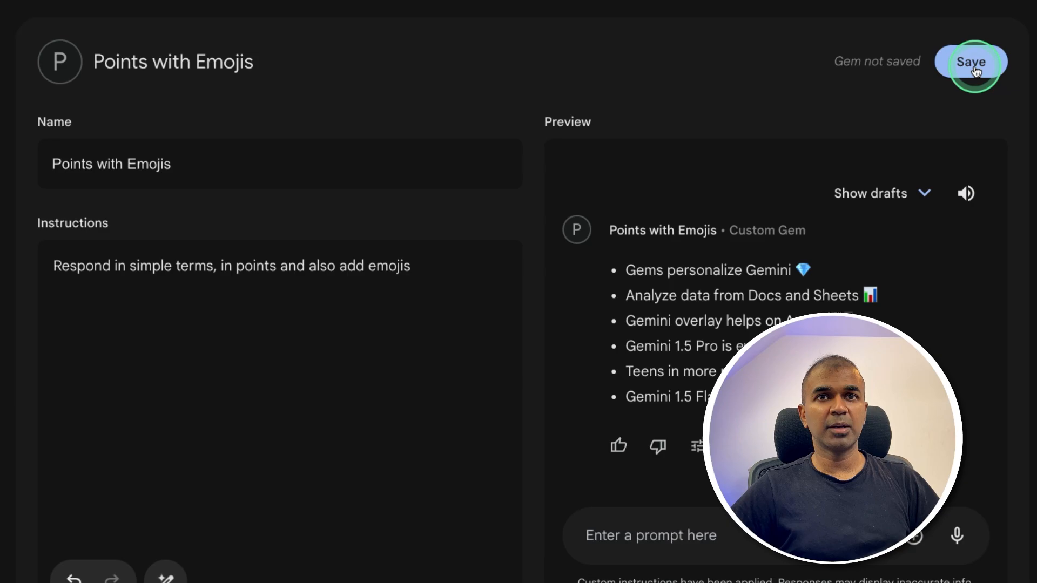
{"action": "left_click", "coordinate": [969, 62]}
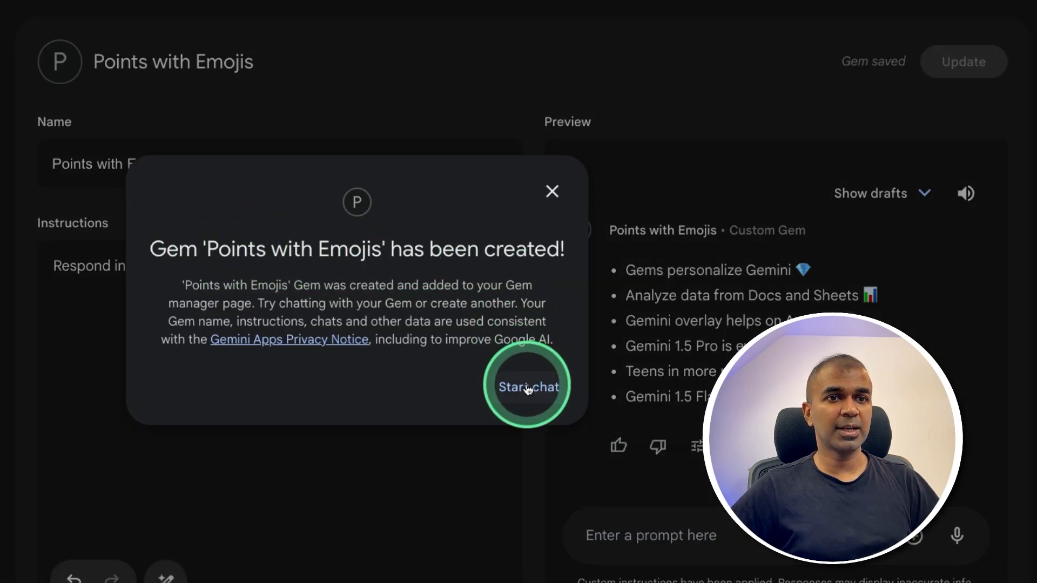
Step: Start a chat with the 'Points with Emojis' gem and scroll through the Praison AI description
{"action": "left_click", "coordinate": [527, 386]}
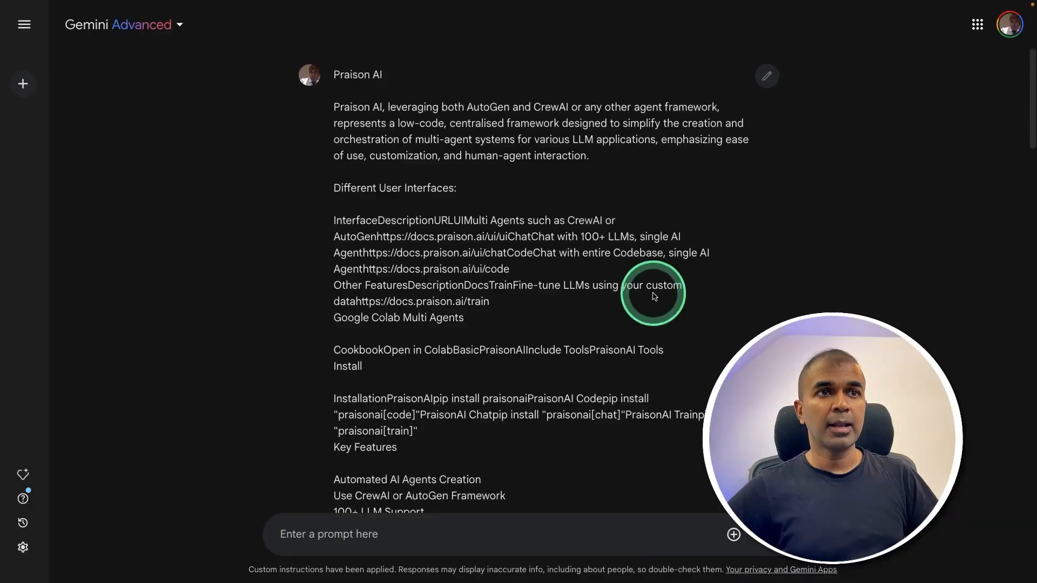
{"action": "scroll", "scroll_direction": "down", "scroll_amount": 3}
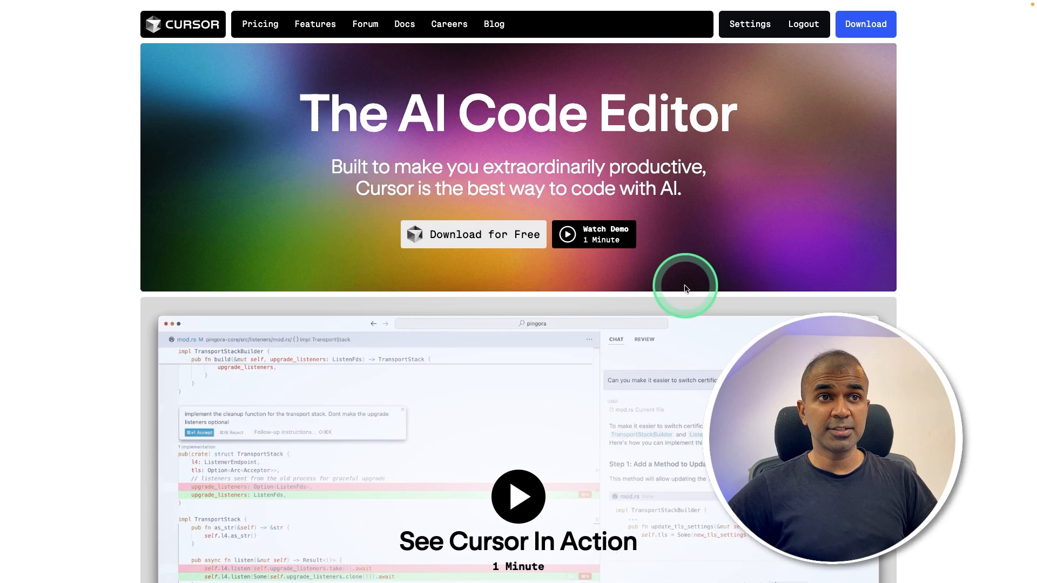
{"action": "scroll", "scroll_direction": "down", "scroll_amount": 3}
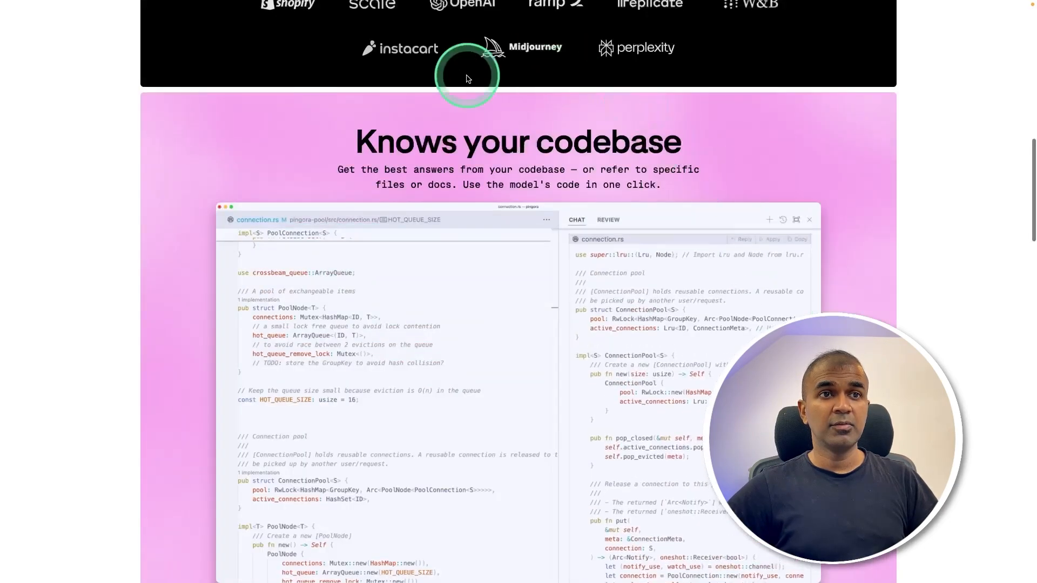
{"action": "scroll", "scroll_direction": "down", "scroll_amount": 3}
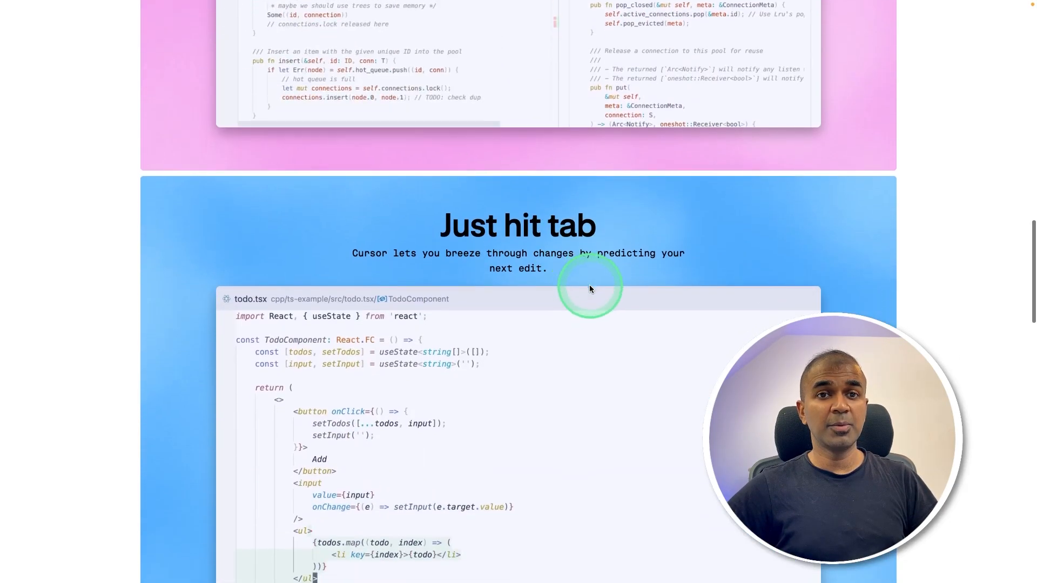
{"action": "scroll", "scroll_direction": "down", "scroll_amount": 3}
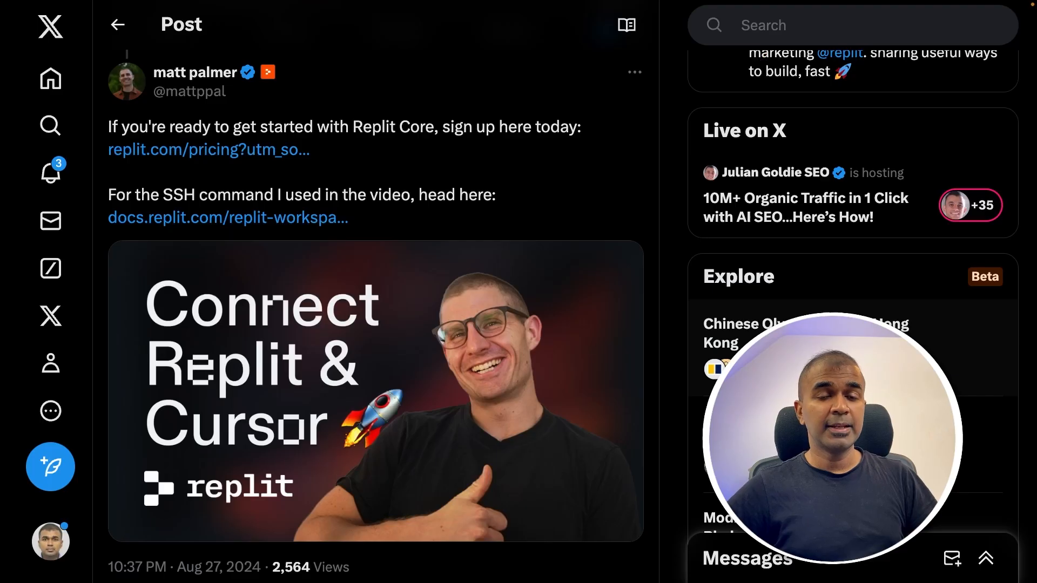
{"action": "left_click", "coordinate": [218, 344]}
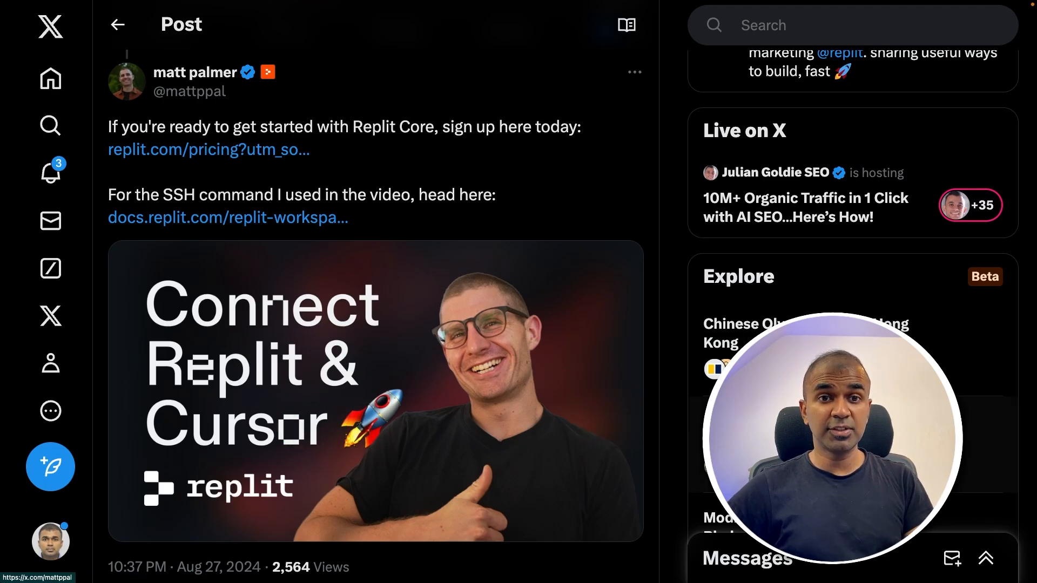
{"action": "left_click", "coordinate": [313, 369]}
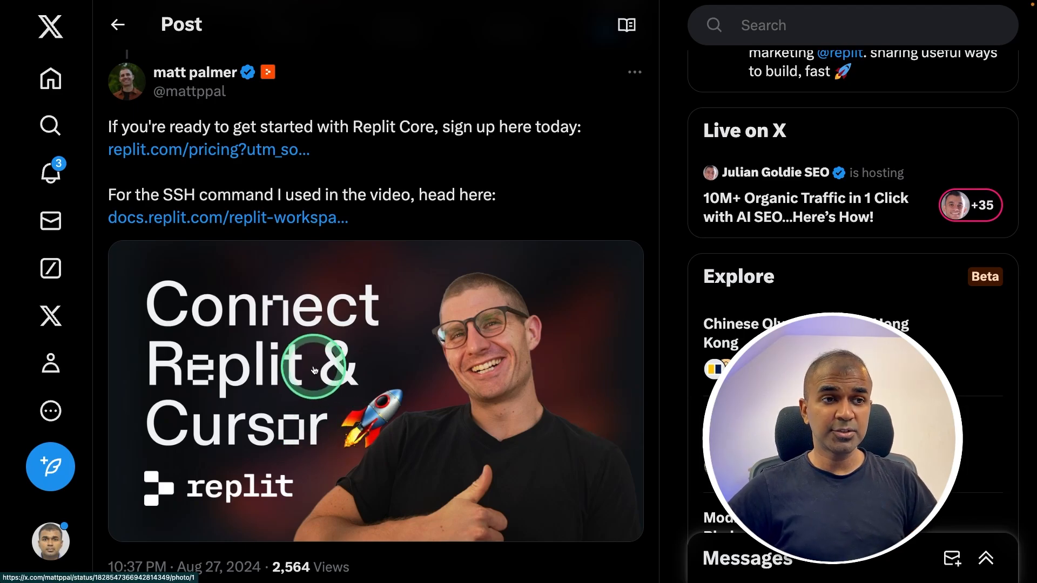